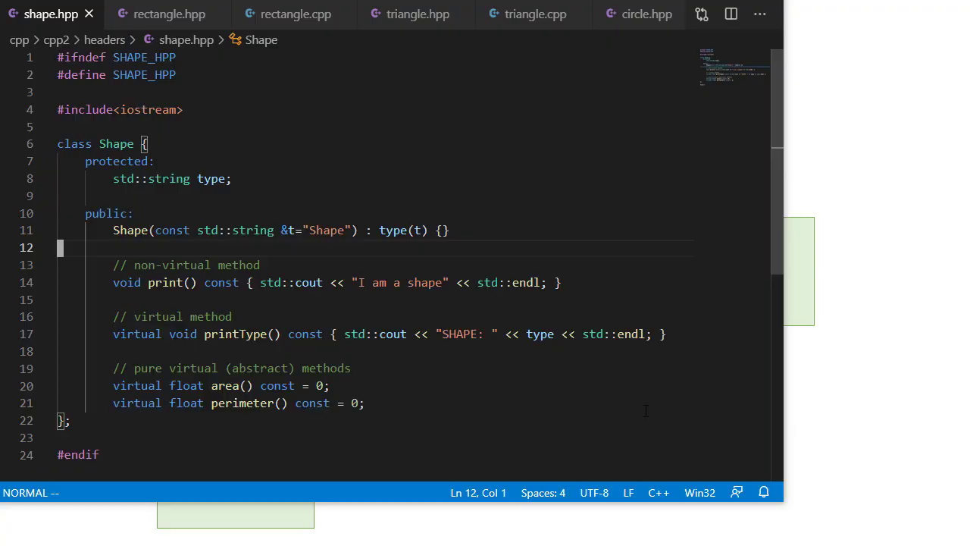
mouse_move(649, 146)
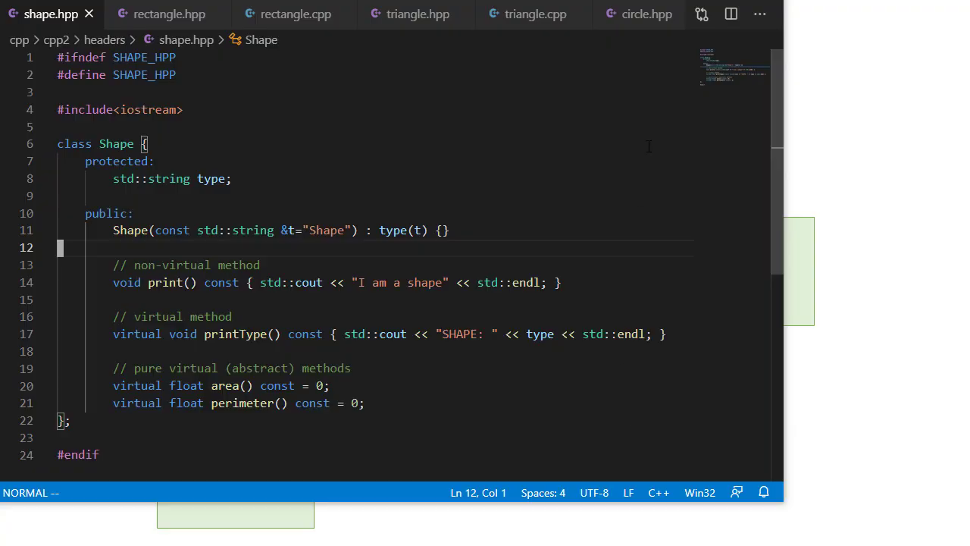
mouse_move(494, 109)
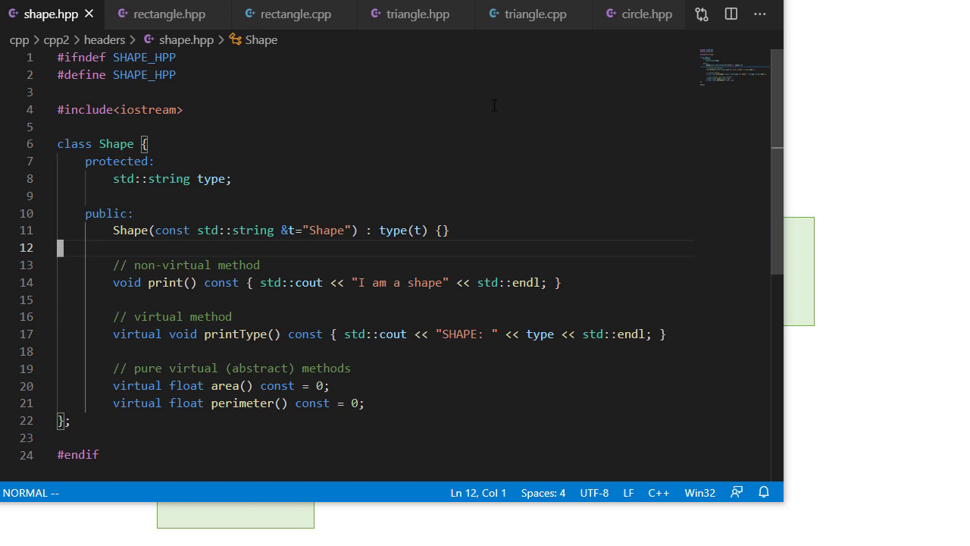
mouse_move(254, 188)
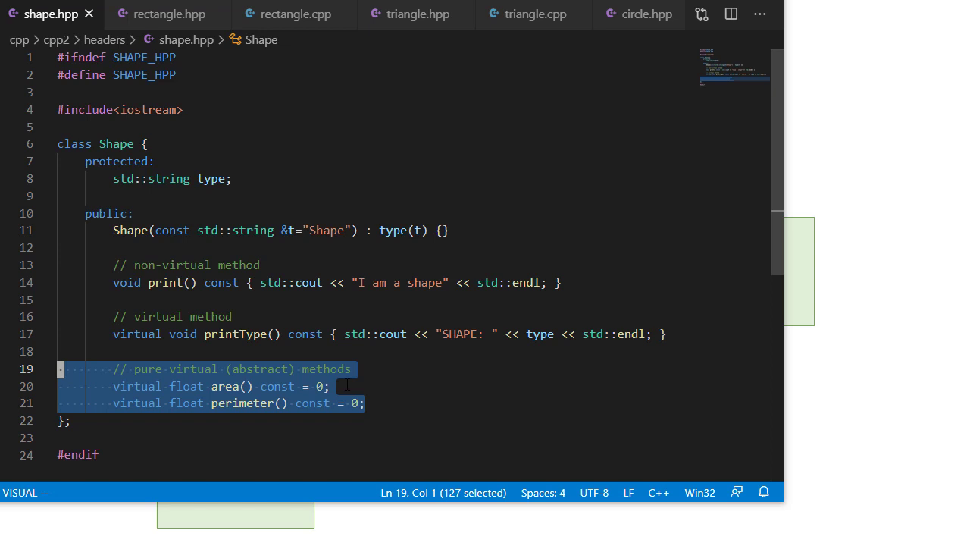
mouse_move(515, 386)
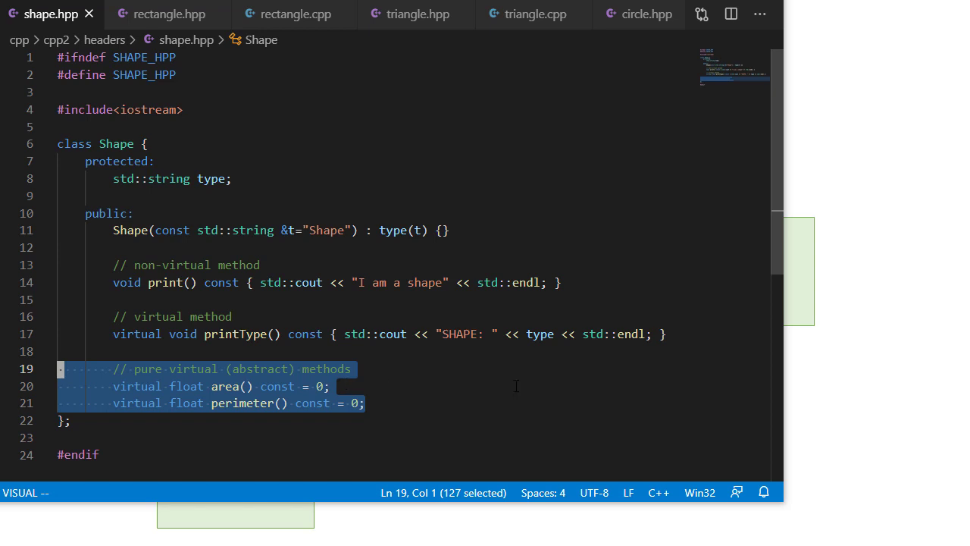
- Switch from shape.hpp to the rectangle.hpp header where Rectangle derives from Shape
click(167, 14)
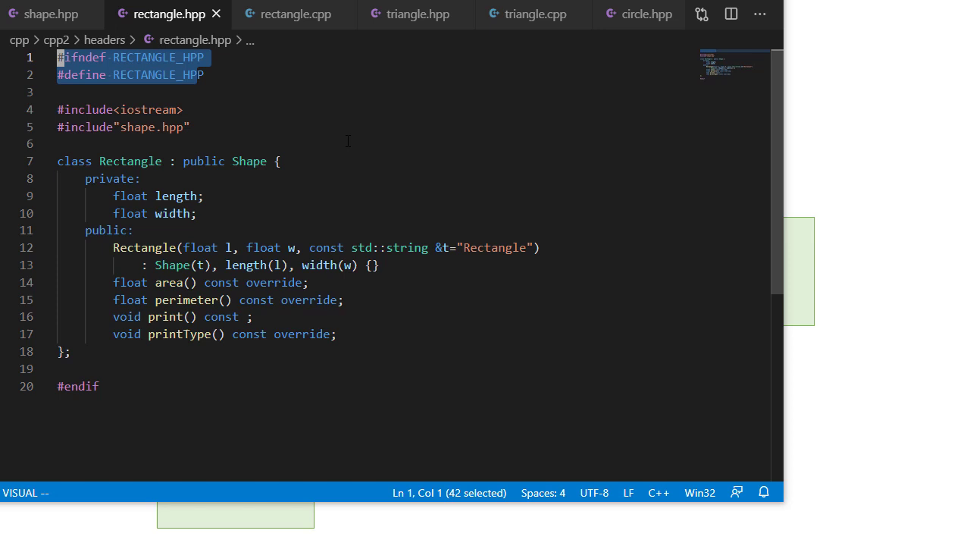
mouse_move(264, 337)
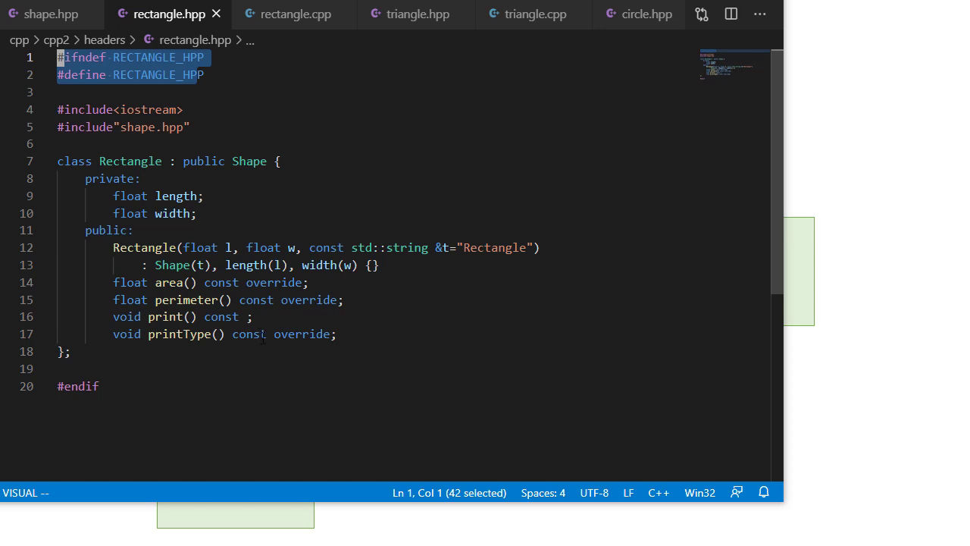
mouse_move(263, 316)
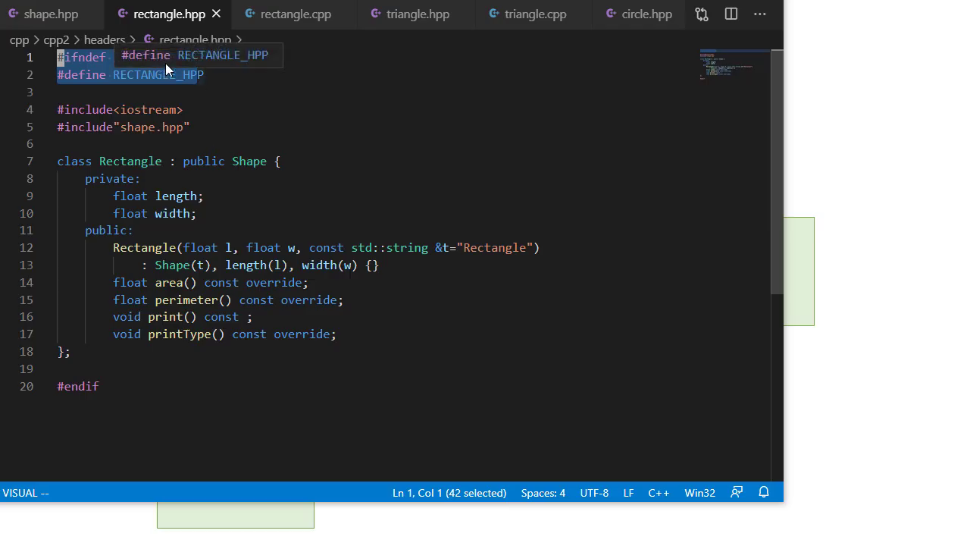
key(Escape)
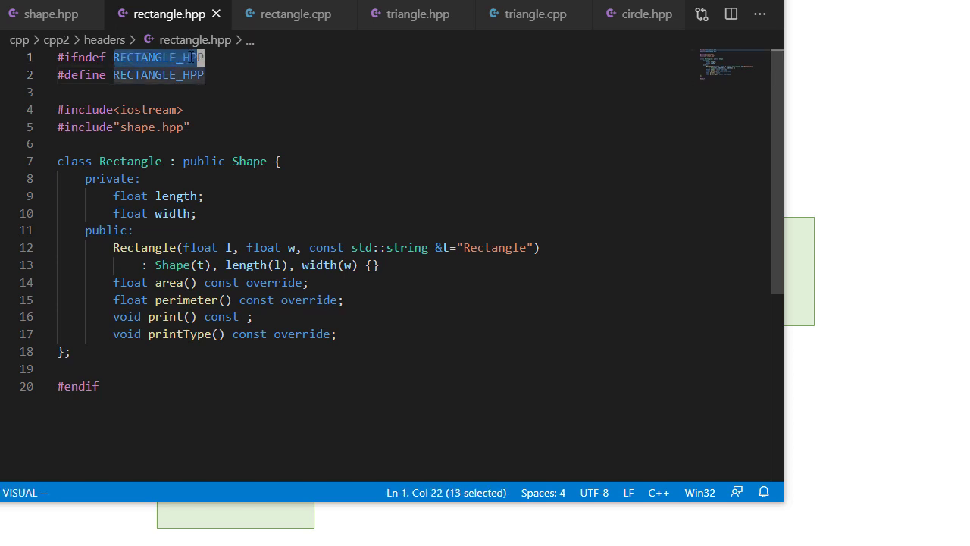
mouse_move(227, 73)
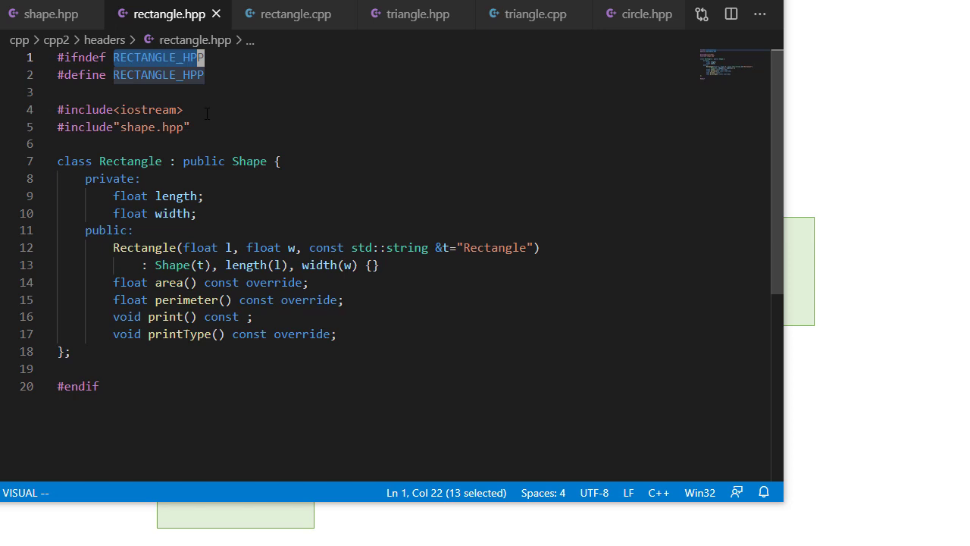
key(Escape)
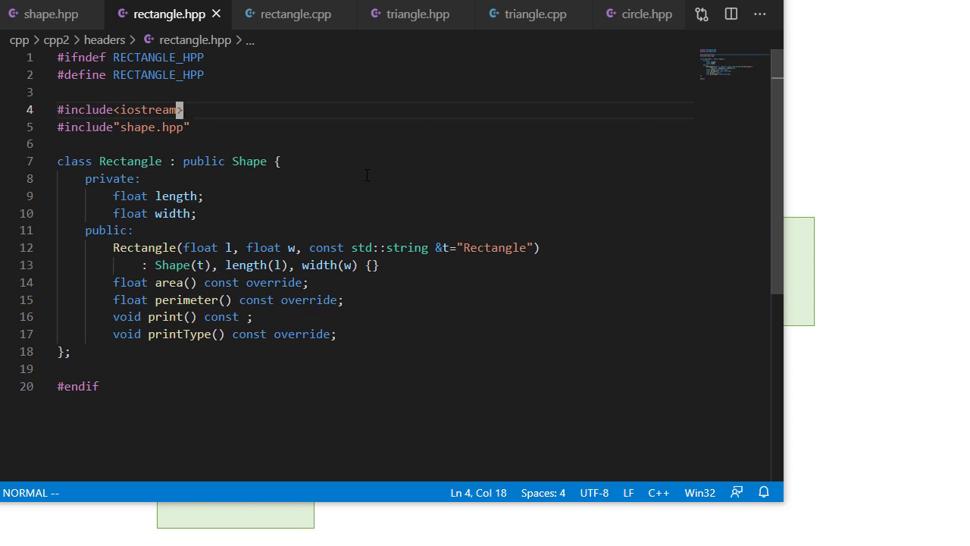
mouse_move(394, 210)
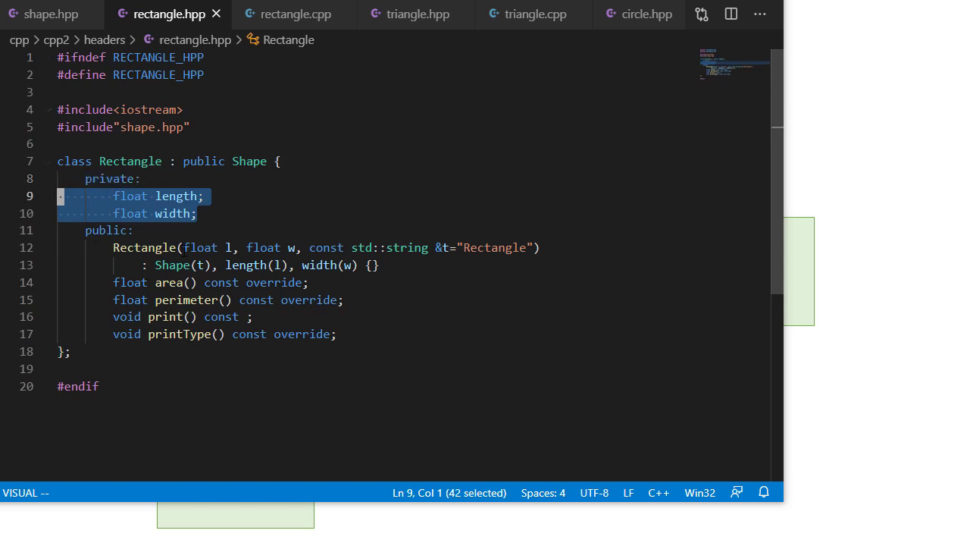
double_click(142, 247)
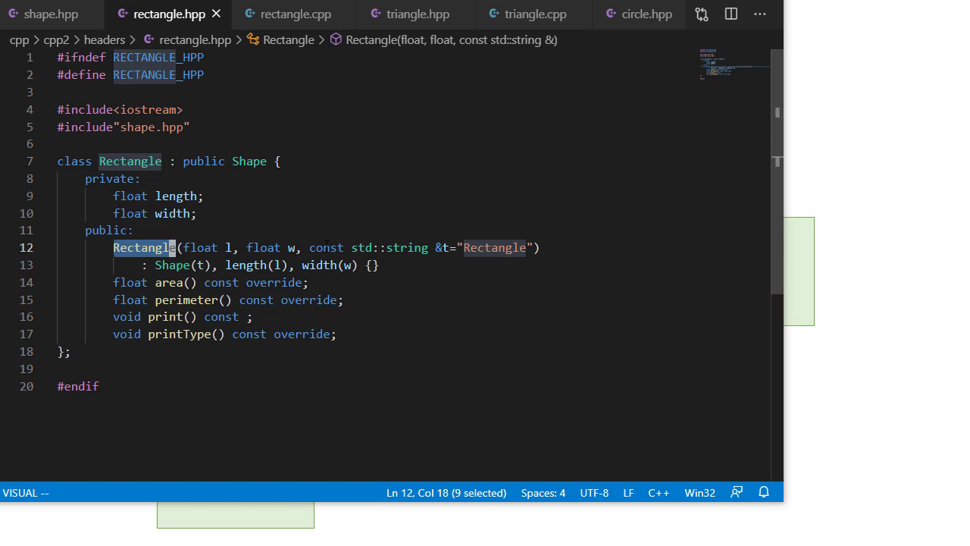
drag(176, 248, 523, 247)
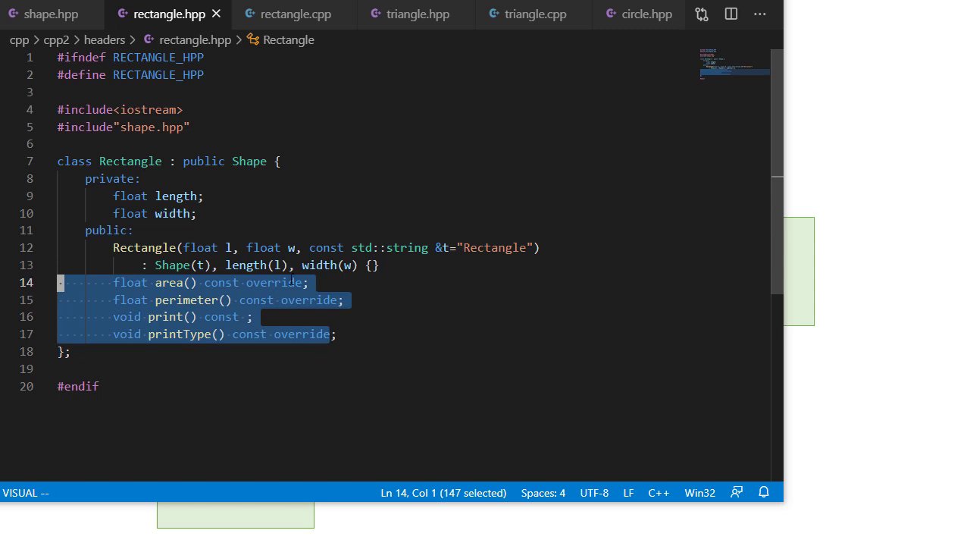
- Try an 'int x' parameter beside override on the area declaration in rectangle.hpp, then move to rectangle.cpp
double_click(270, 282)
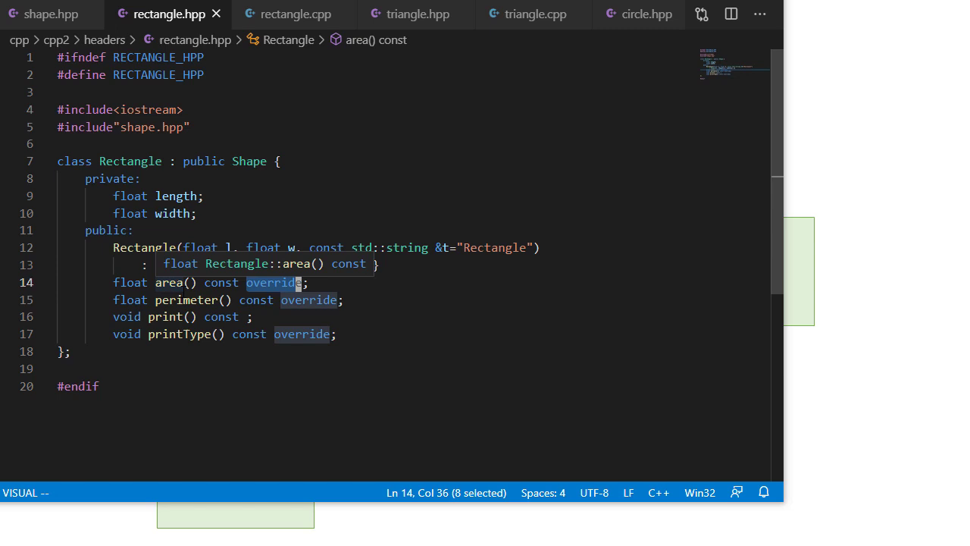
key(Escape)
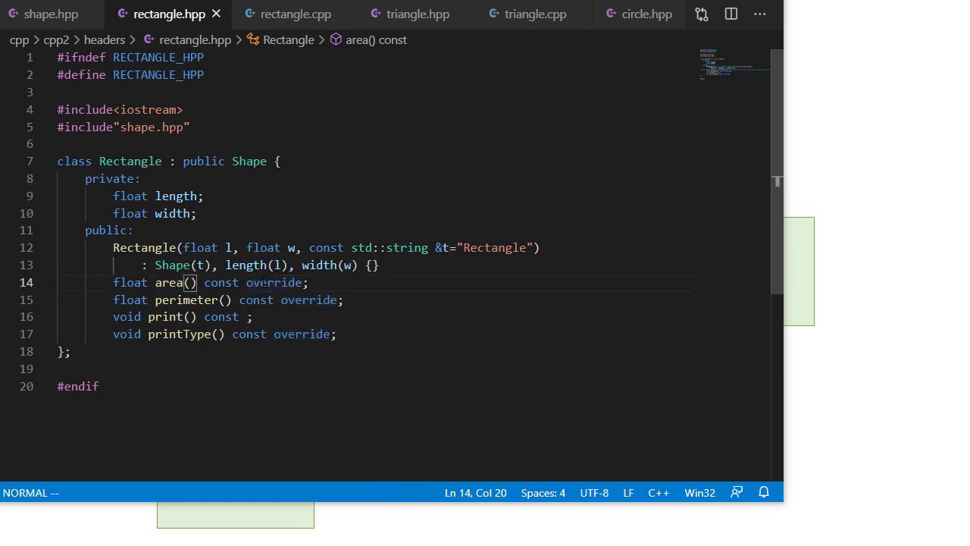
text(int x)
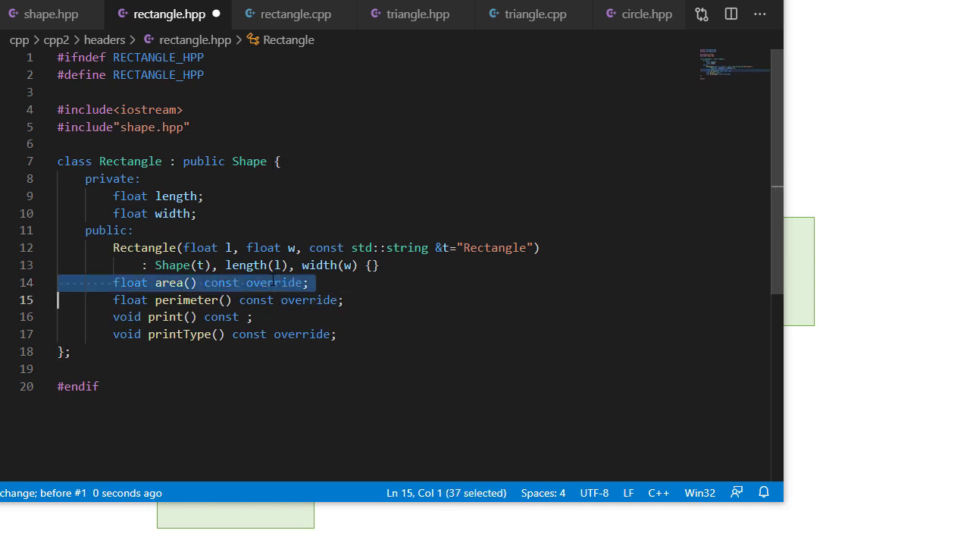
double_click(272, 282)
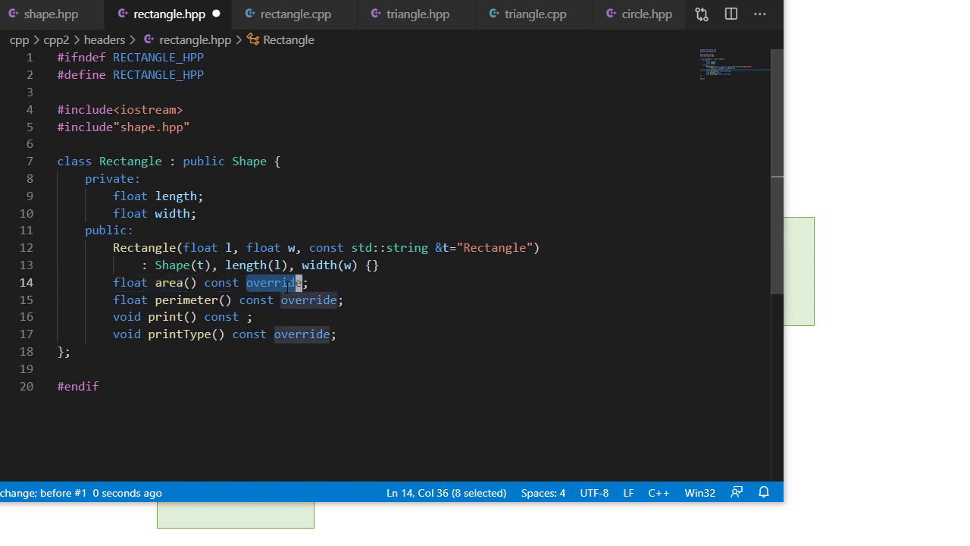
click(288, 282)
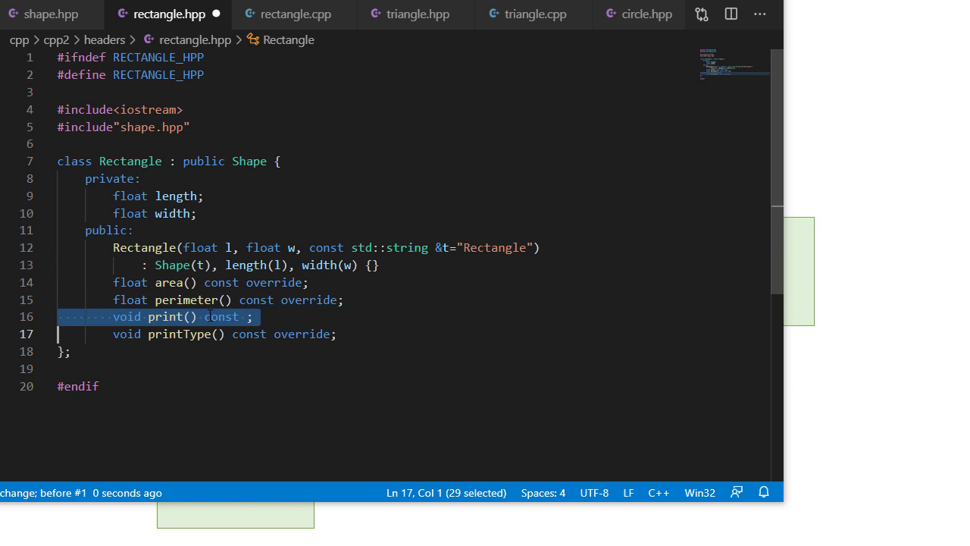
click(294, 14)
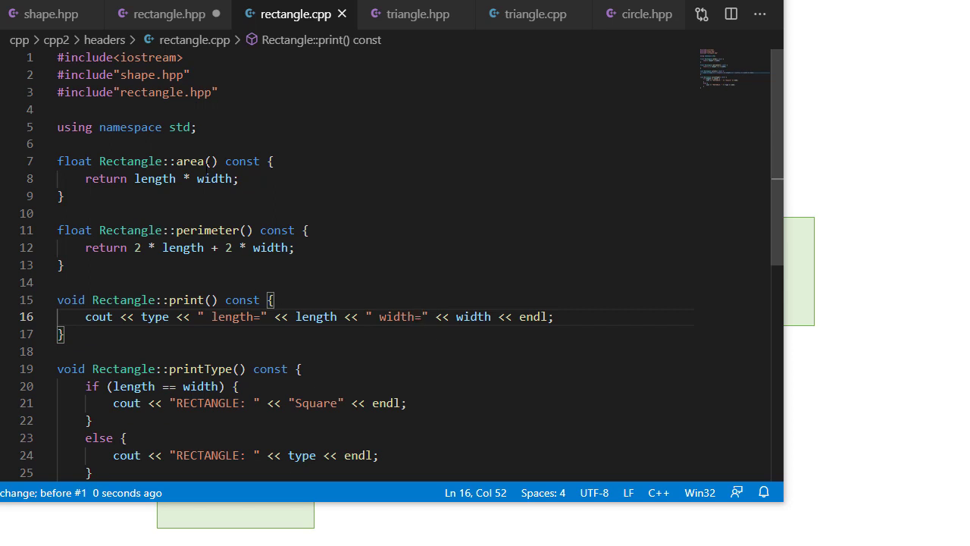
- Inside the const area() definition, try assigning length = 5 to show const forbids it
double_click(240, 160)
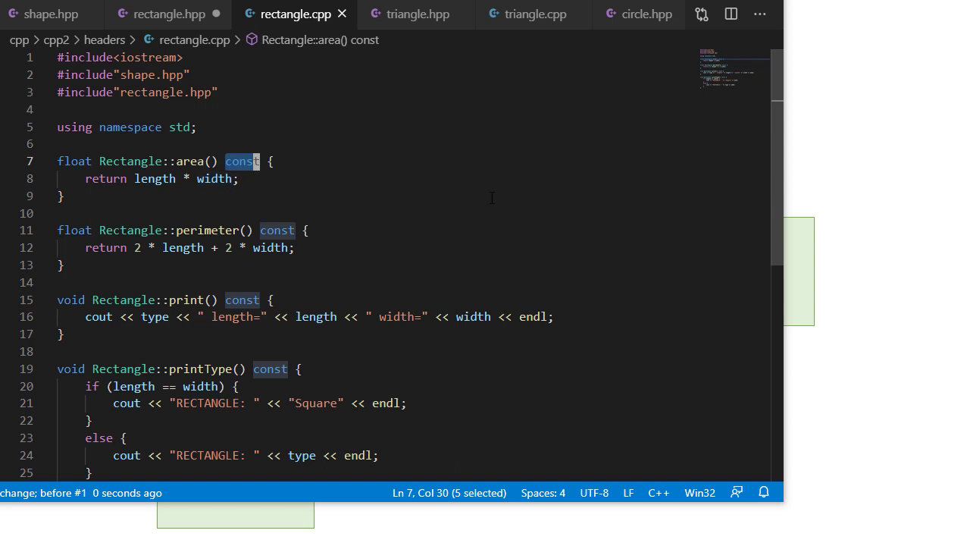
mouse_move(485, 213)
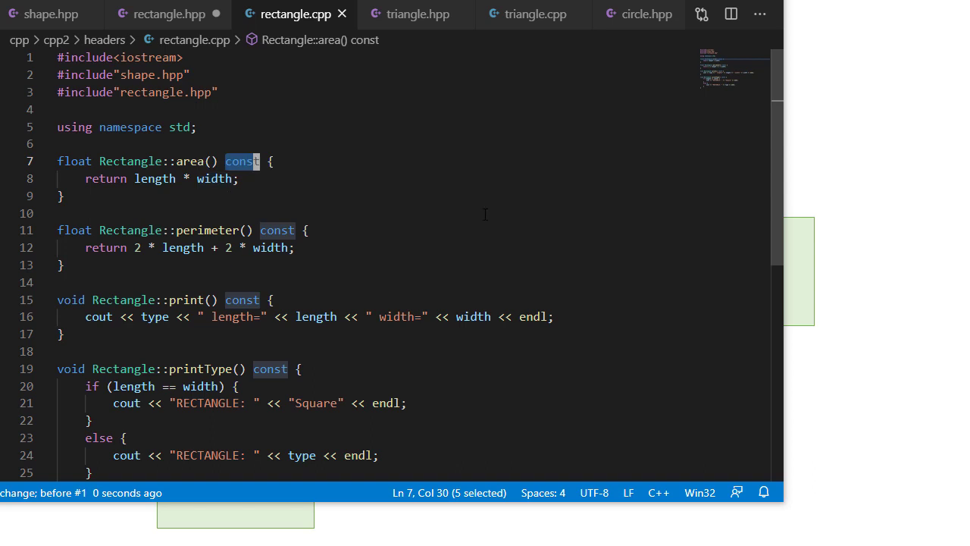
mouse_move(191, 161)
text(length =-)
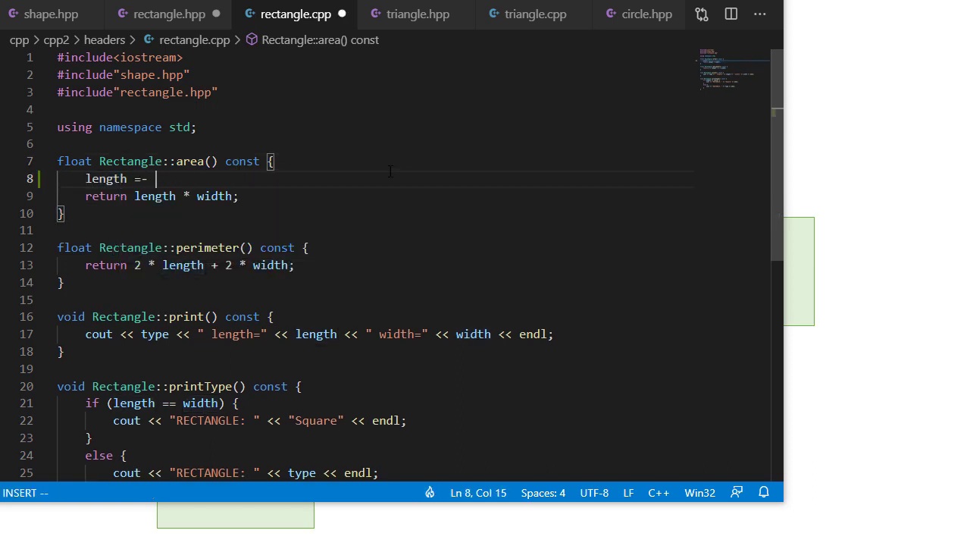
key(Escape)
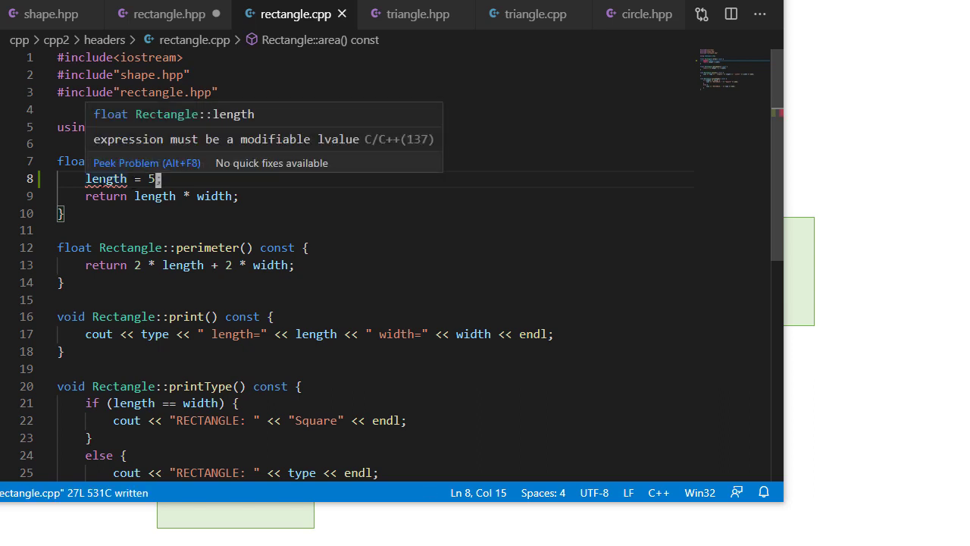
mouse_move(336, 151)
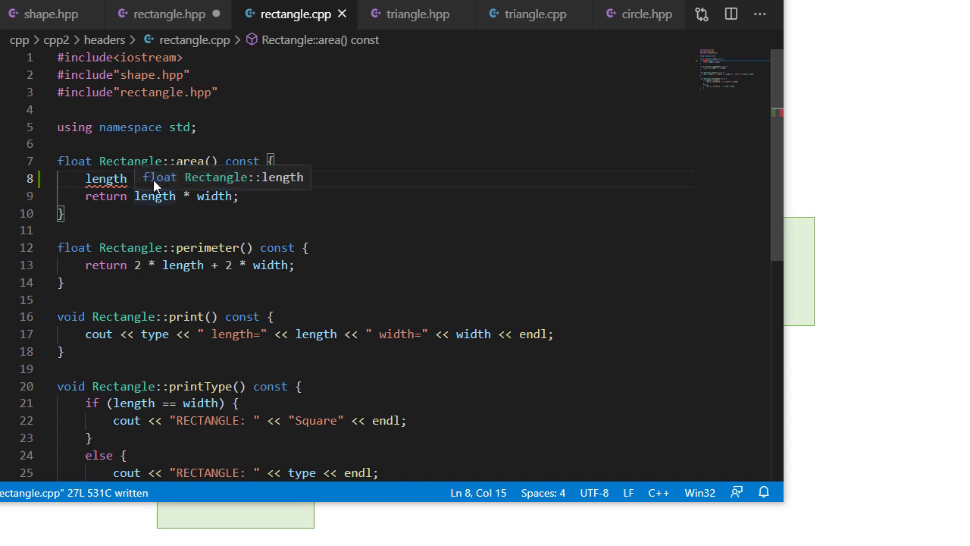
text(= 5;)
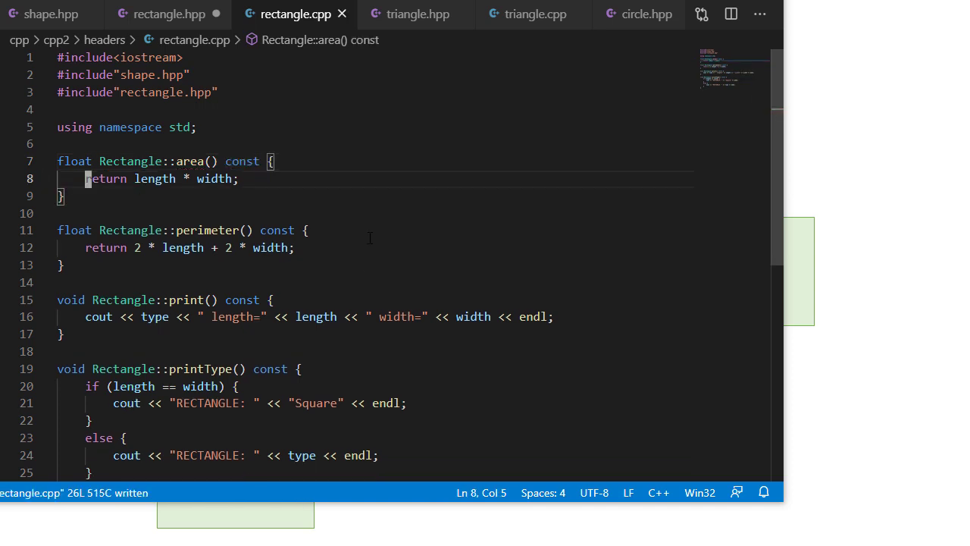
key(Escape)
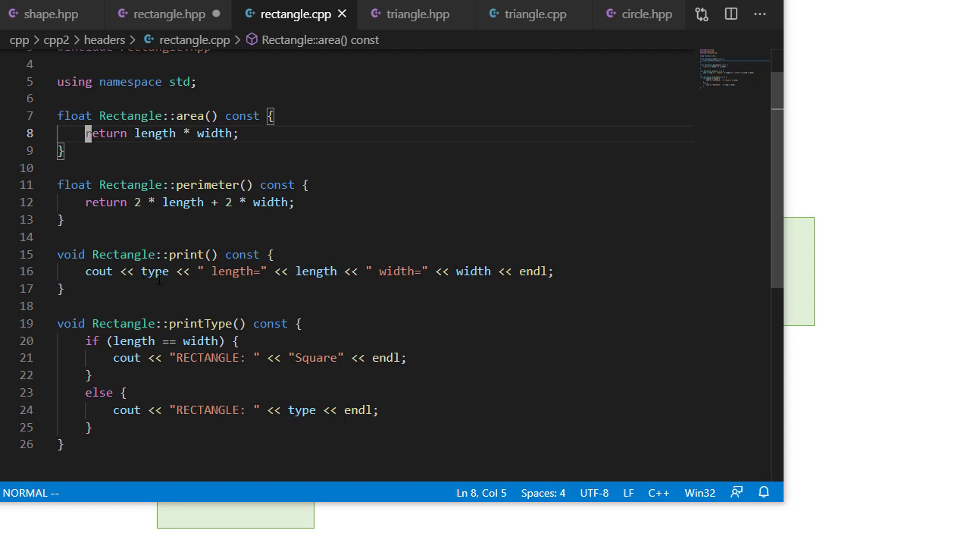
mouse_move(575, 279)
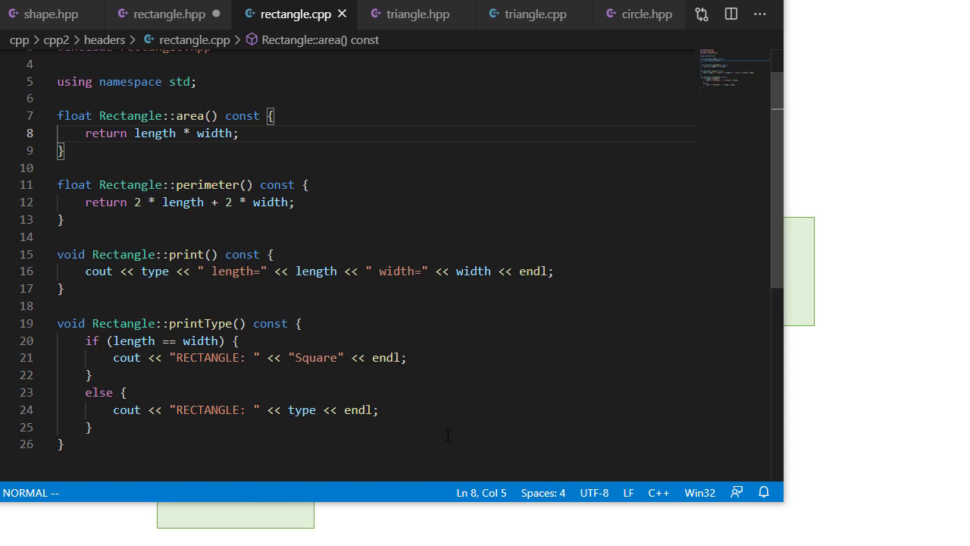
mouse_move(185, 381)
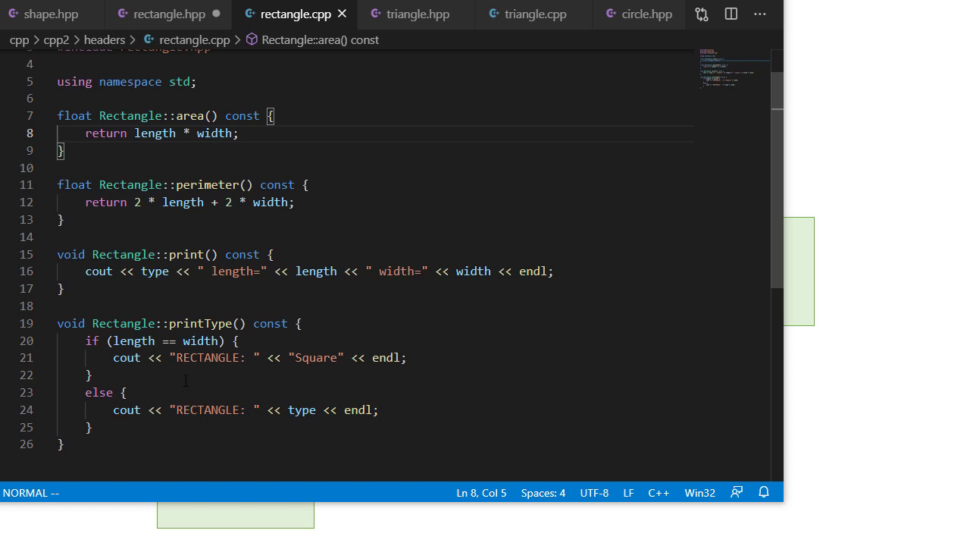
mouse_move(215, 14)
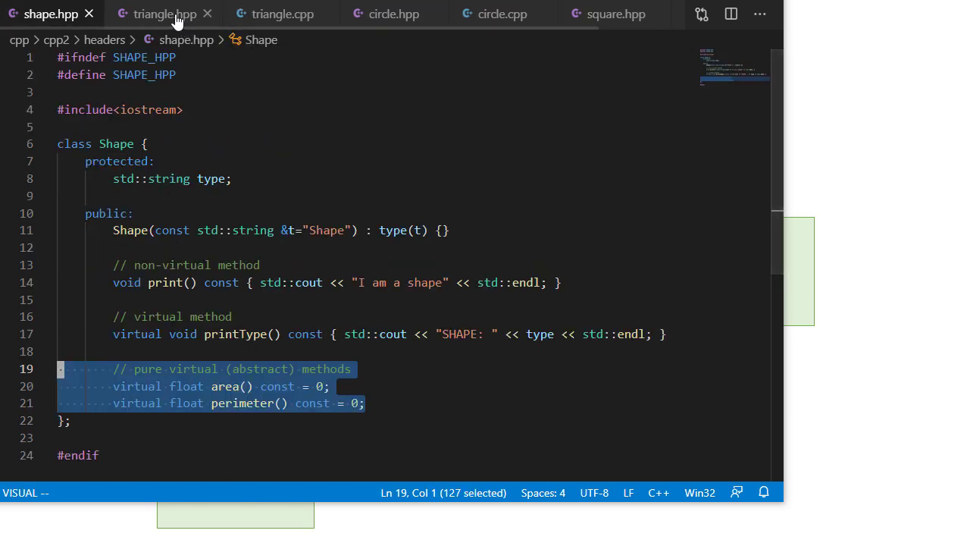
click(164, 14)
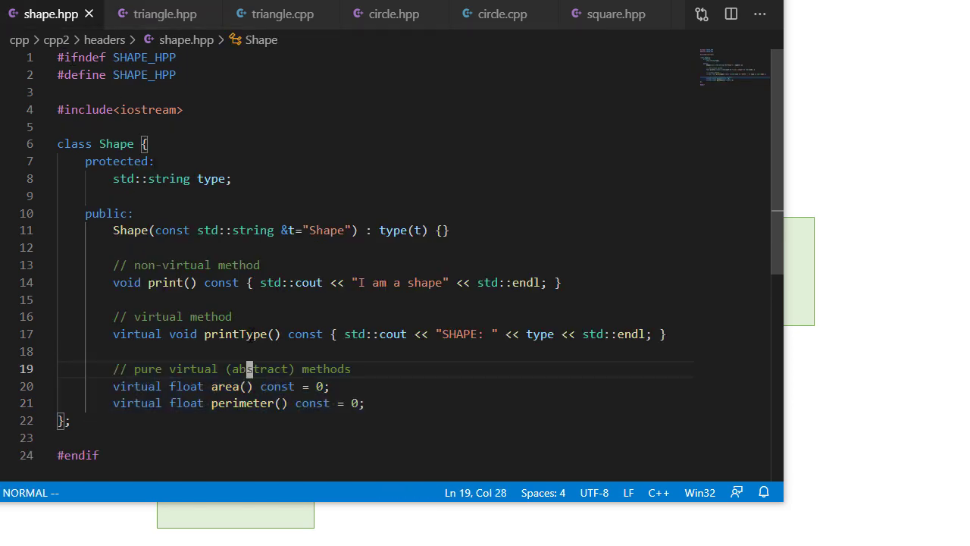
key(V)
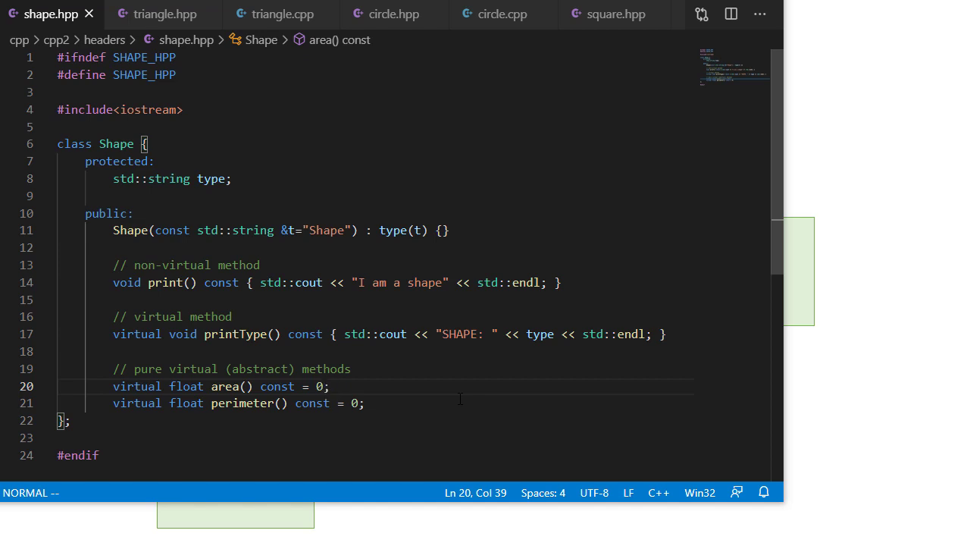
- Review triangle.hpp and triangle.cpp, then bring up circle.hpp
click(164, 13)
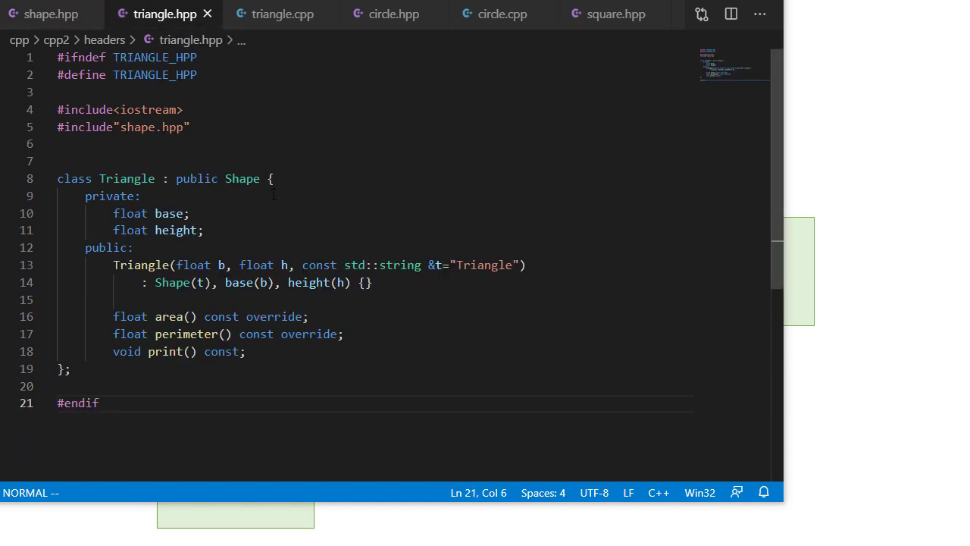
click(282, 14)
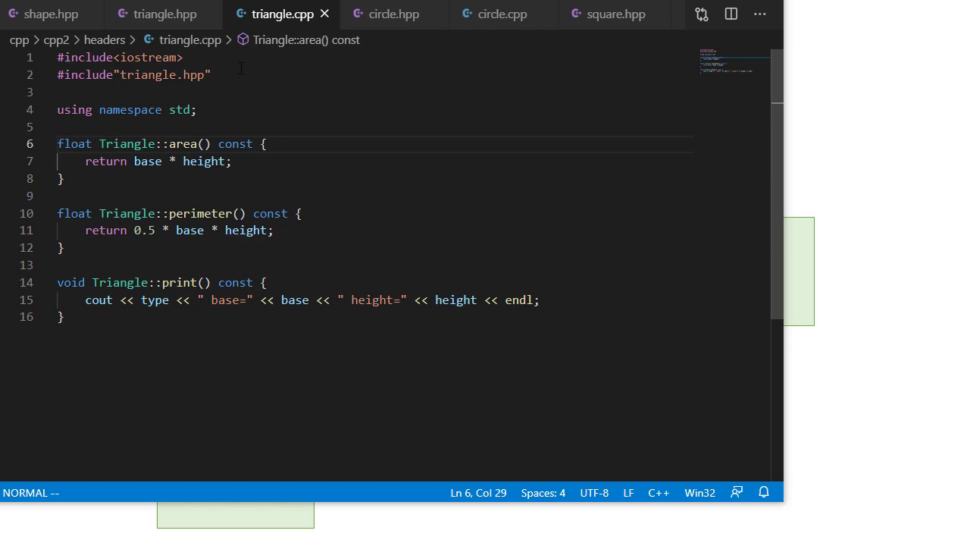
click(157, 14)
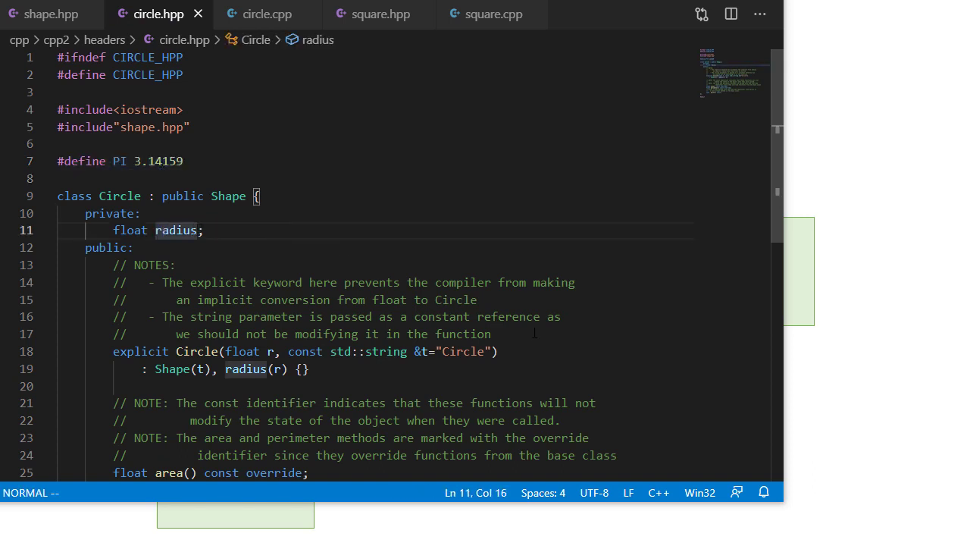
- Scroll through circle.hpp's explicit constructor and move to circle.cpp
scroll(down, 3)
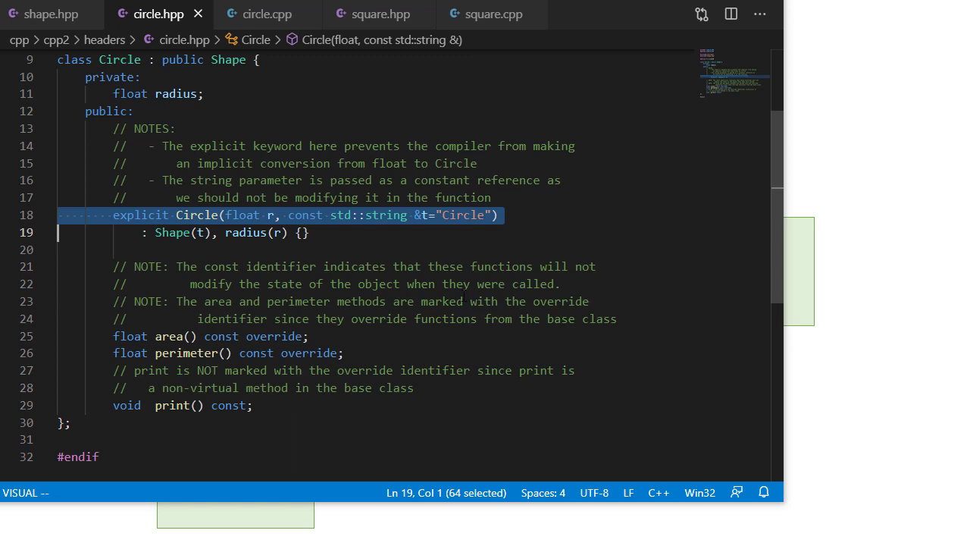
mouse_move(270, 215)
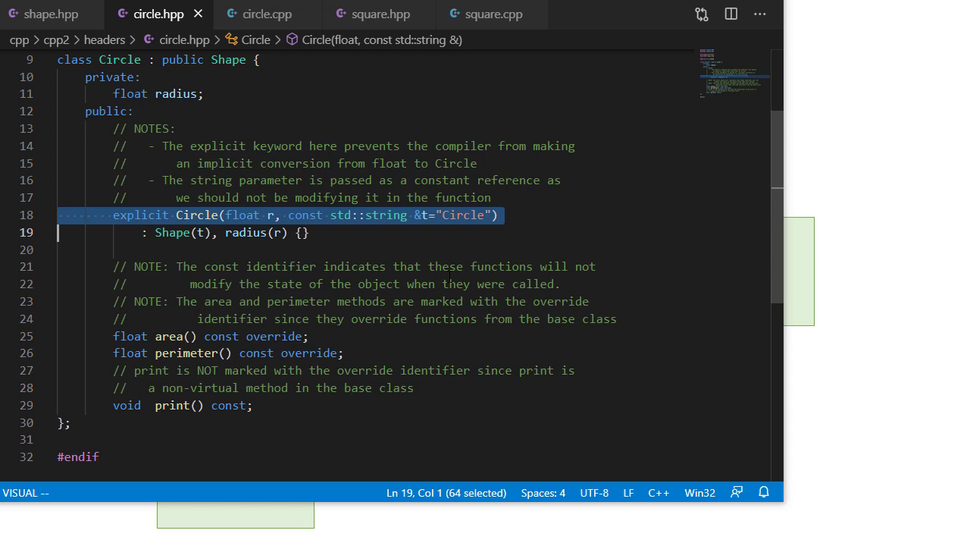
key(Escape)
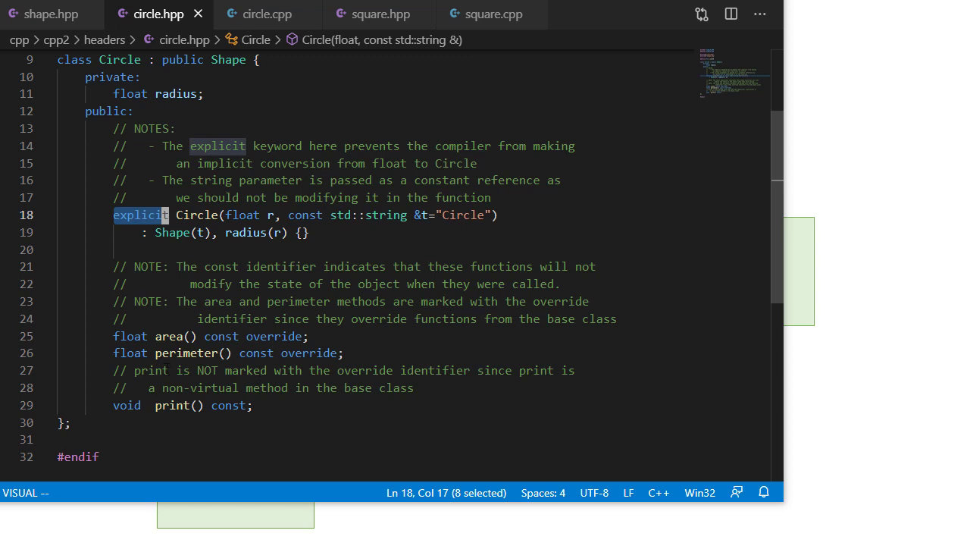
click(260, 14)
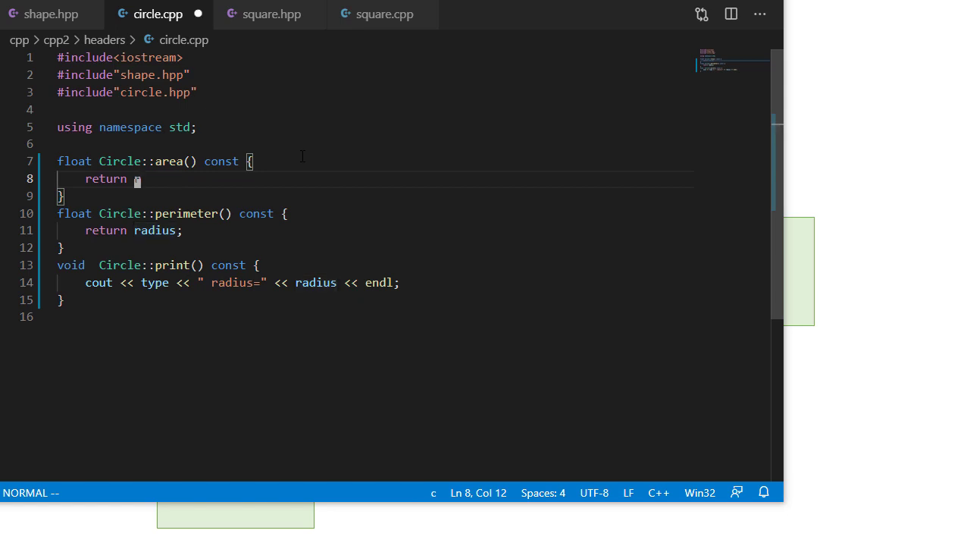
- Write area as PI * radius * radius and perimeter as 2 * PI * radius in circle.cpp, then leave the file
key(i)
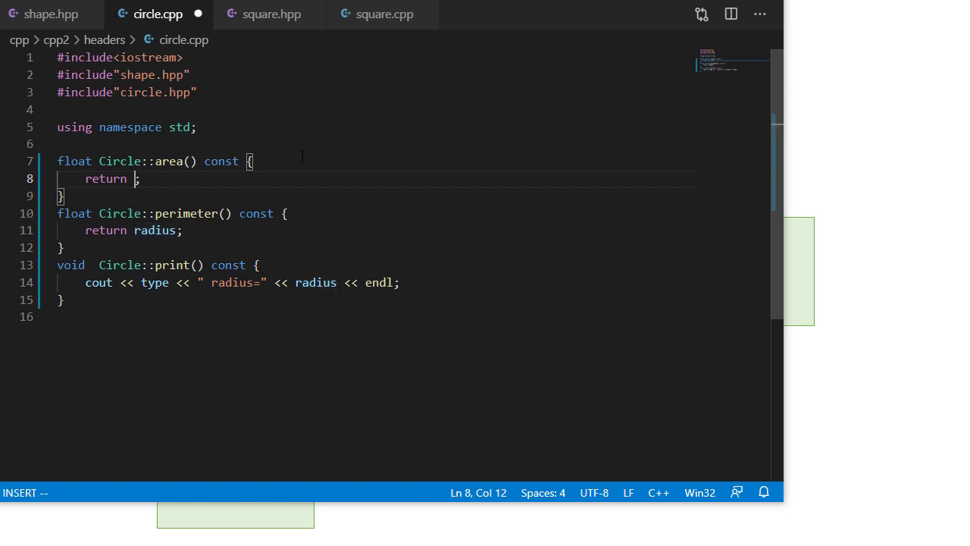
text(PI *)
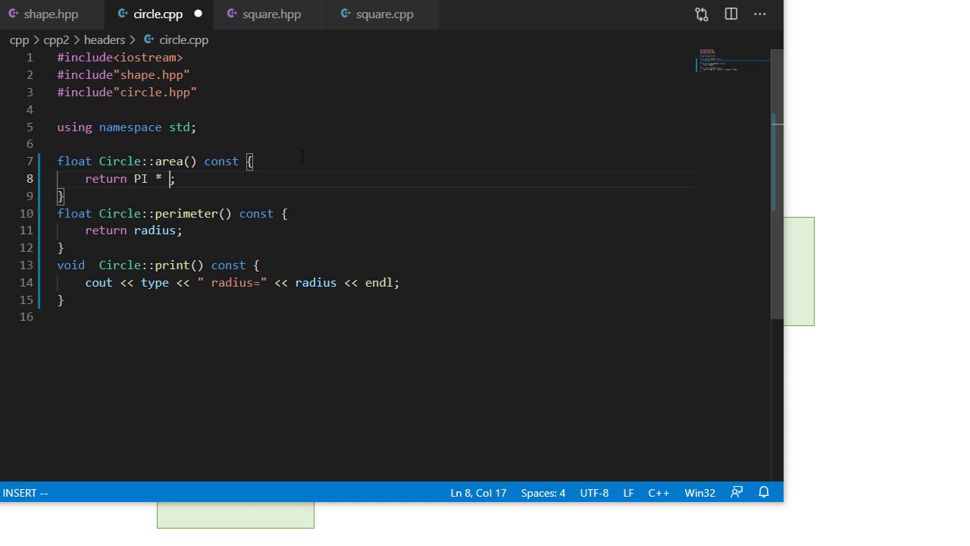
text(radius * radius)
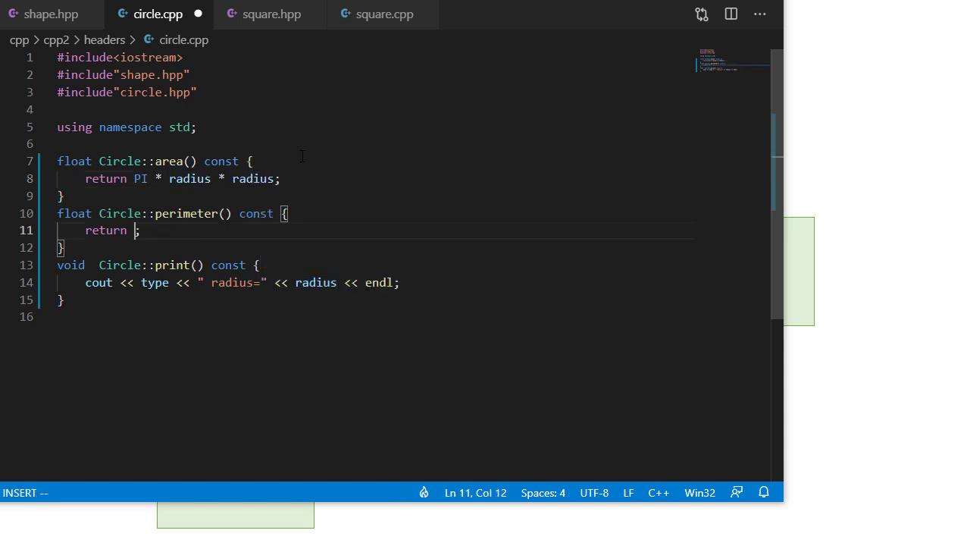
text(2 * PI)
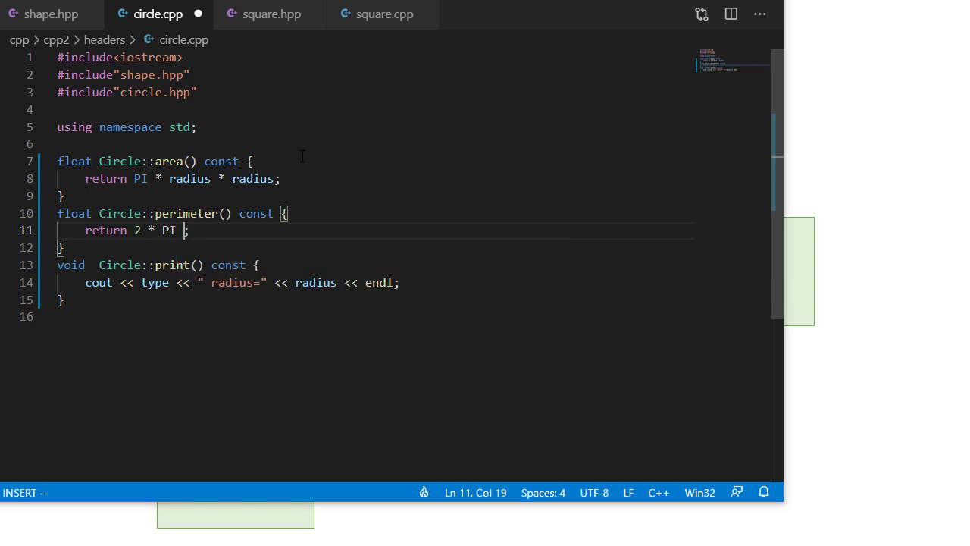
text(* radius)
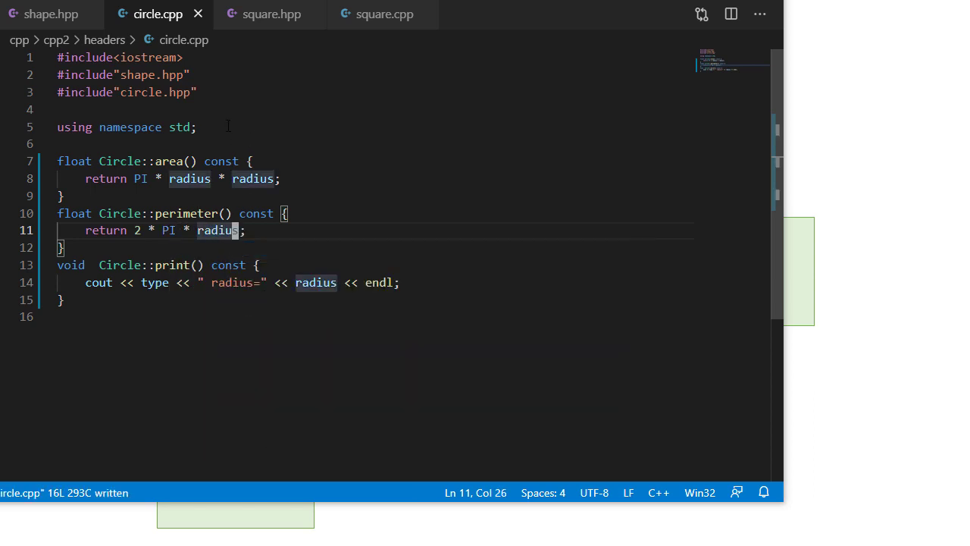
click(159, 13)
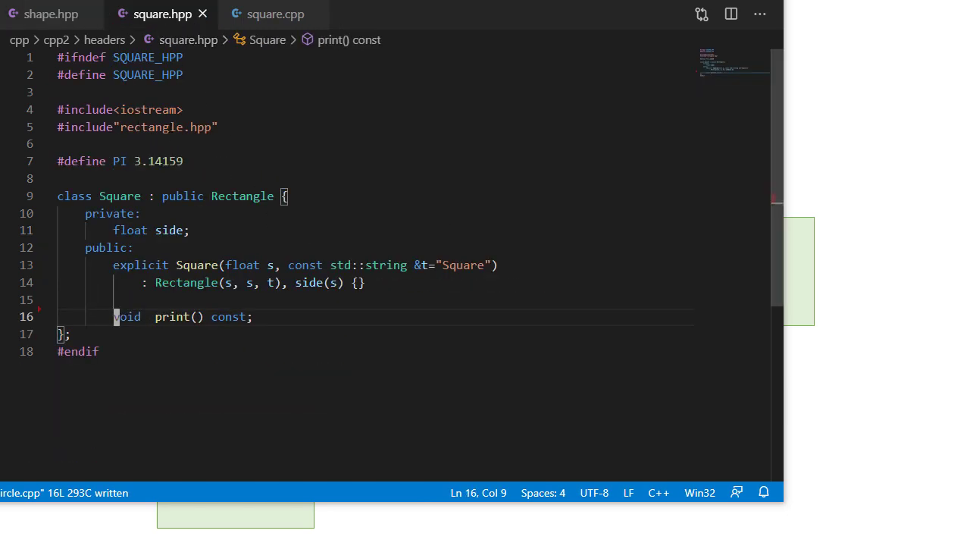
- Delete the #define PI and the side member with its initializer from square.hpp, then move to square.cpp
double_click(149, 127)
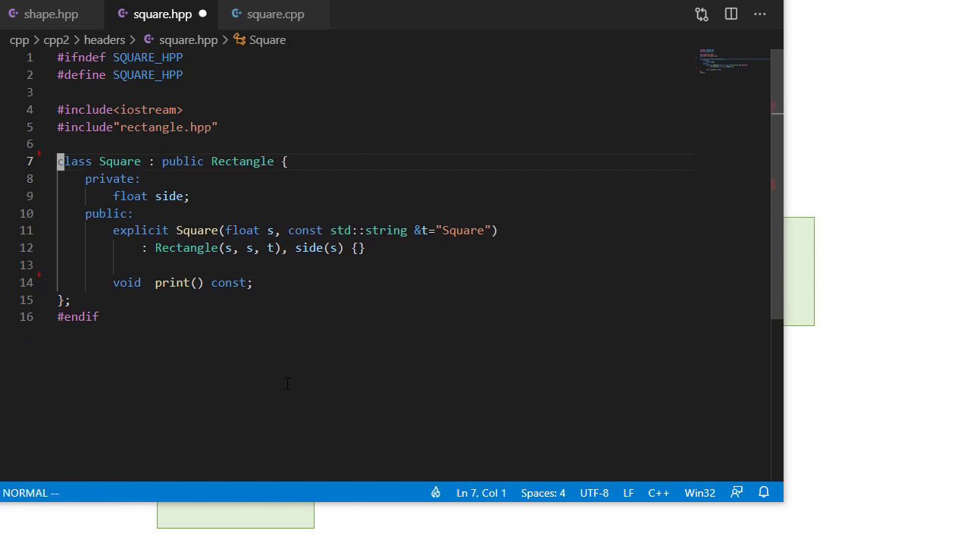
mouse_move(264, 346)
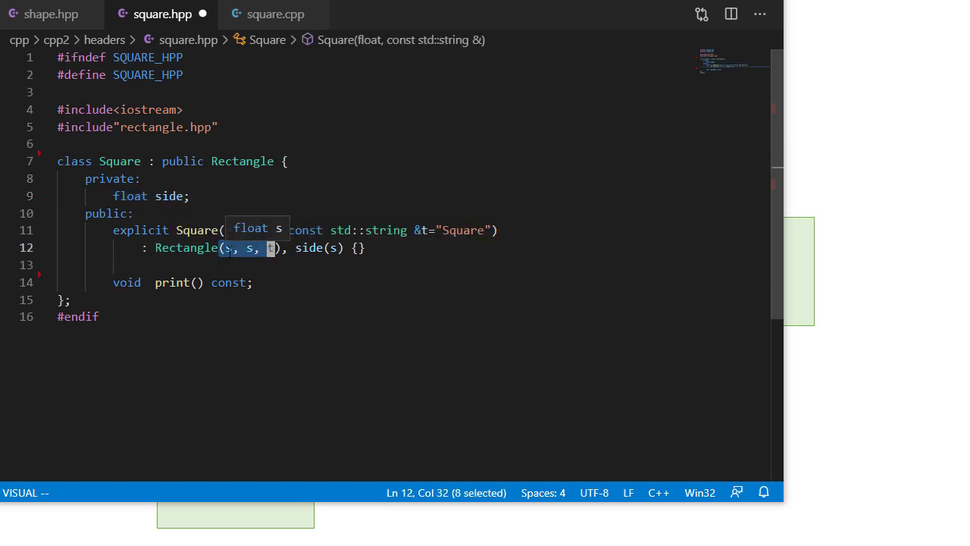
key(Escape)
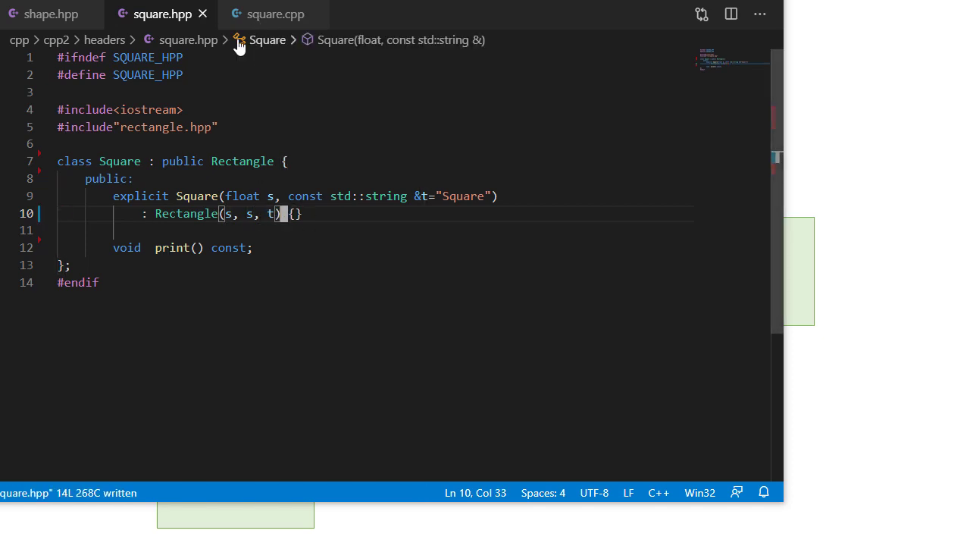
click(276, 13)
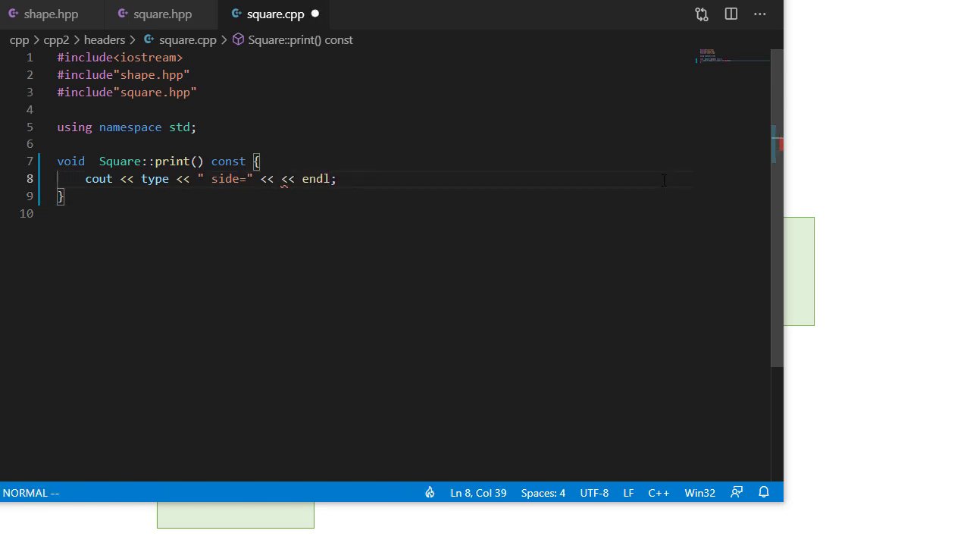
- Print length as the side in square.cpp and make Rectangle's members protected in rectangle.hpp, saving it
text(length)
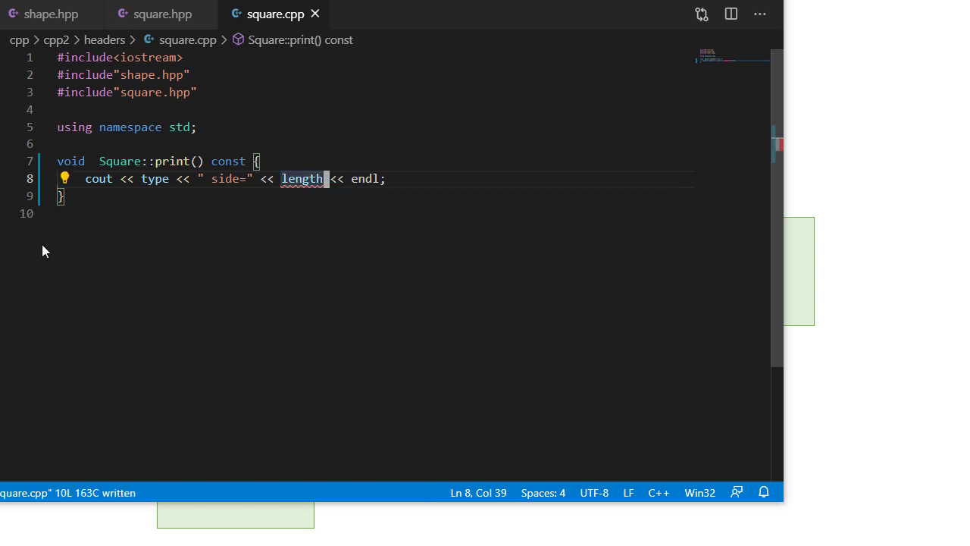
click(393, 14)
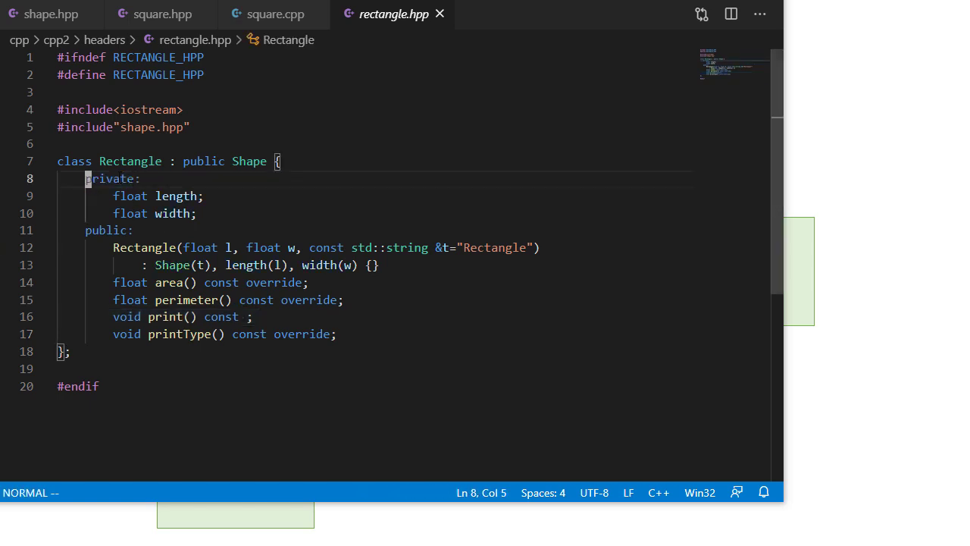
text(protected)
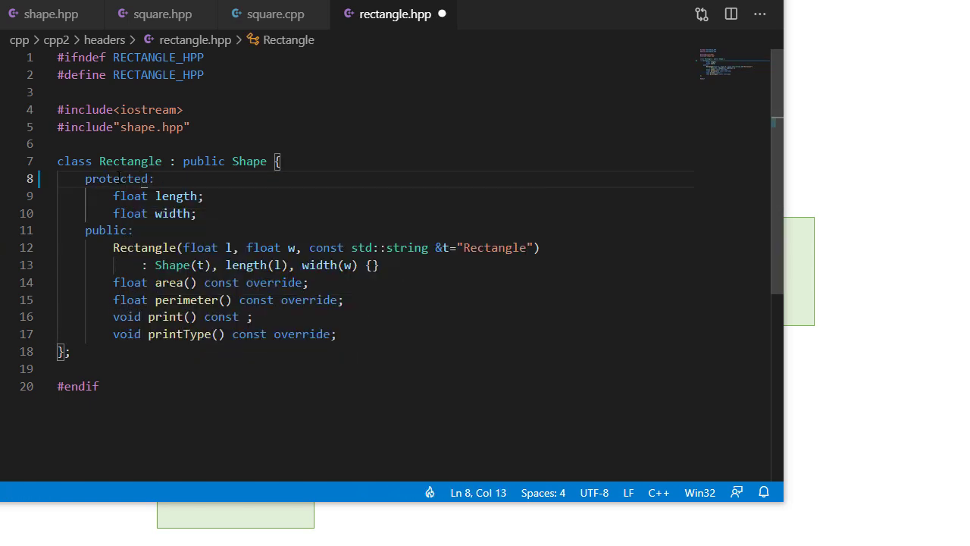
key(ctrl+s)
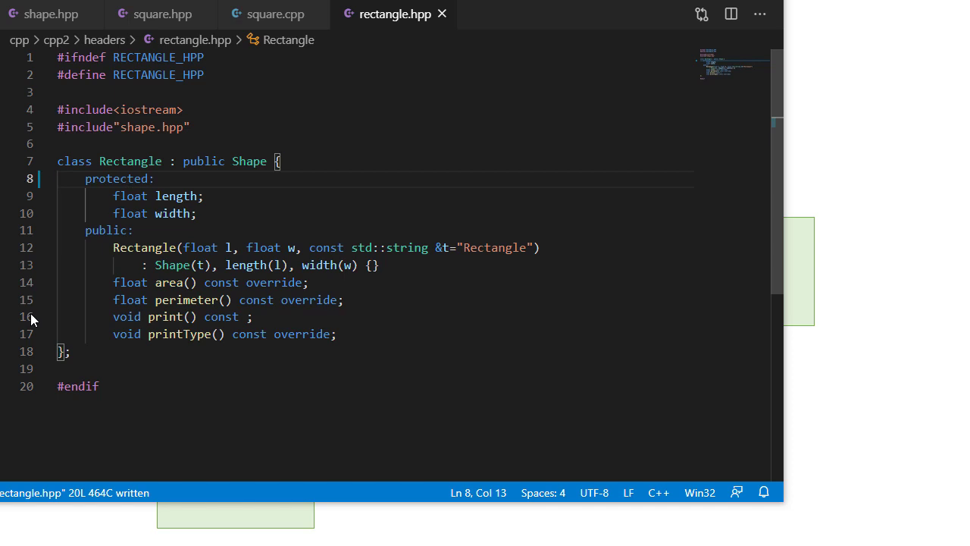
- Drop the shape.hpp include from square.cpp and check includes across triangle.cpp, square.hpp, square.cpp and rectangle.cpp
click(276, 13)
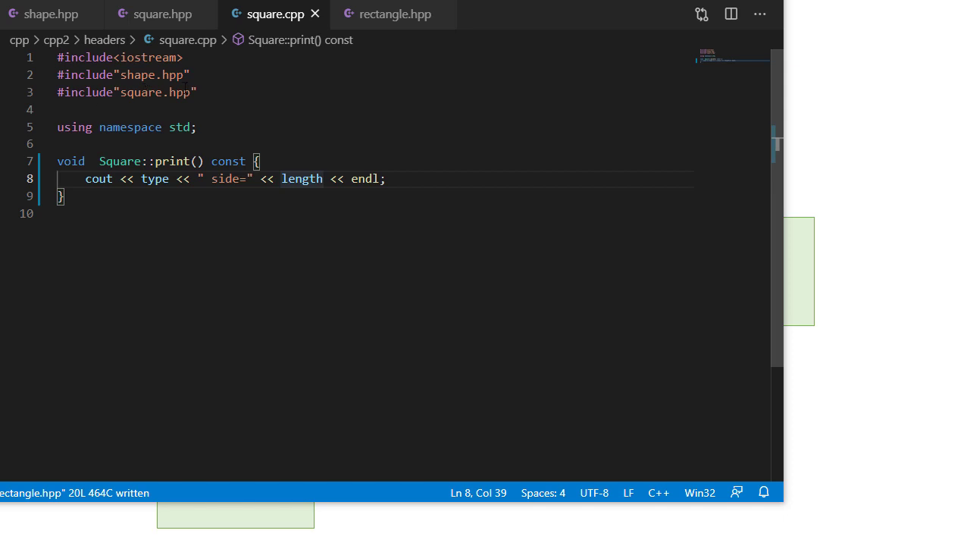
click(270, 74)
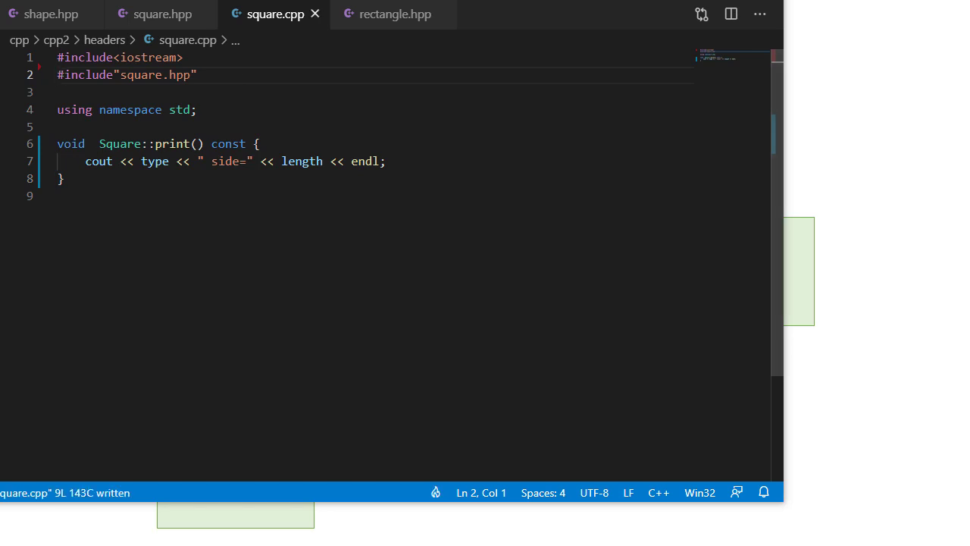
click(388, 13)
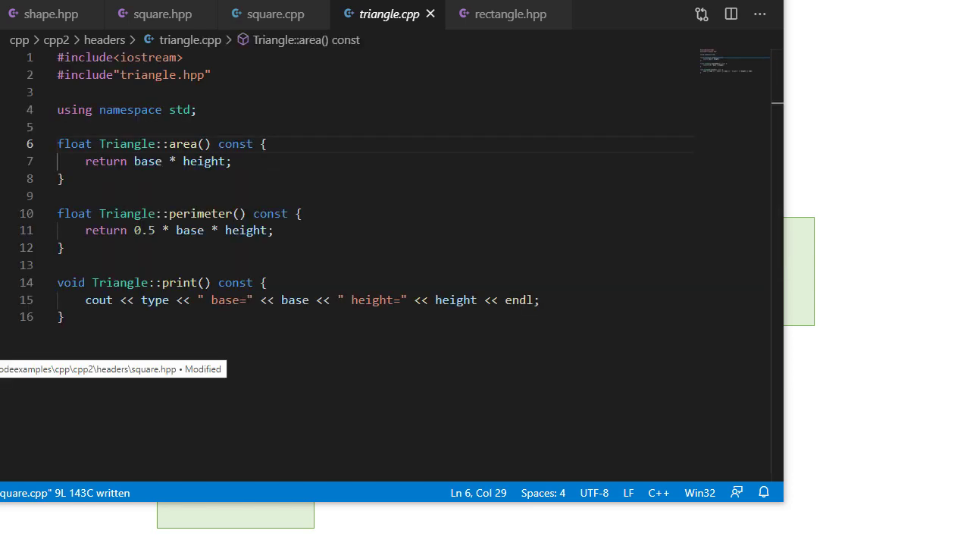
click(161, 14)
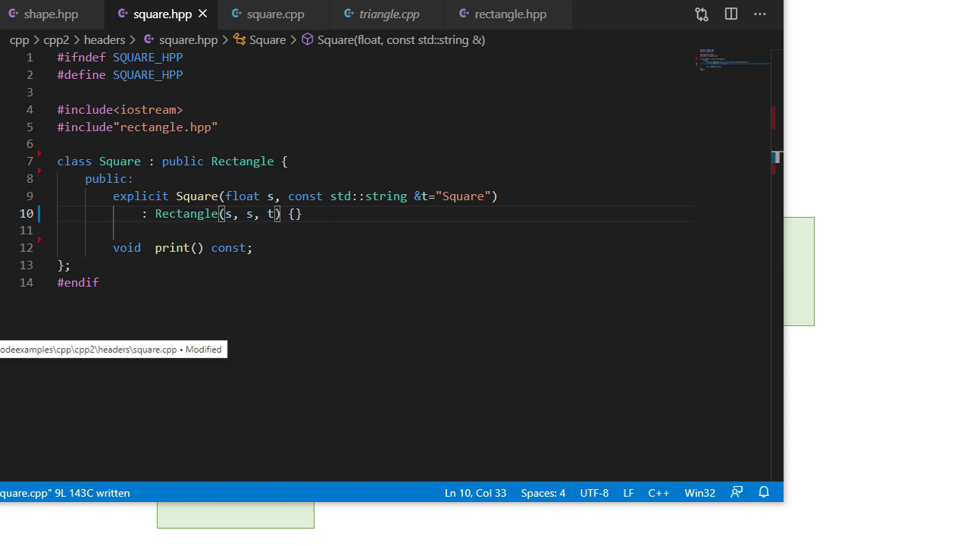
click(276, 14)
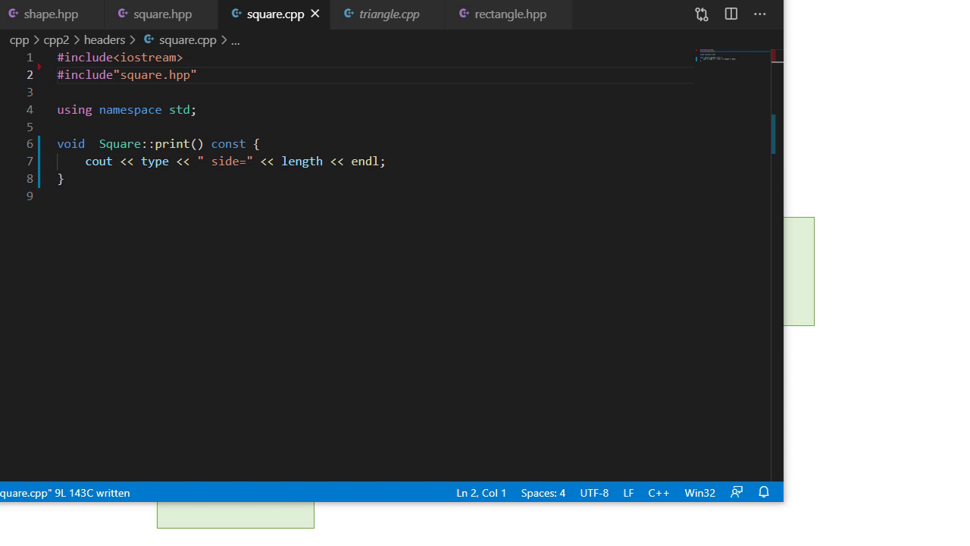
click(507, 13)
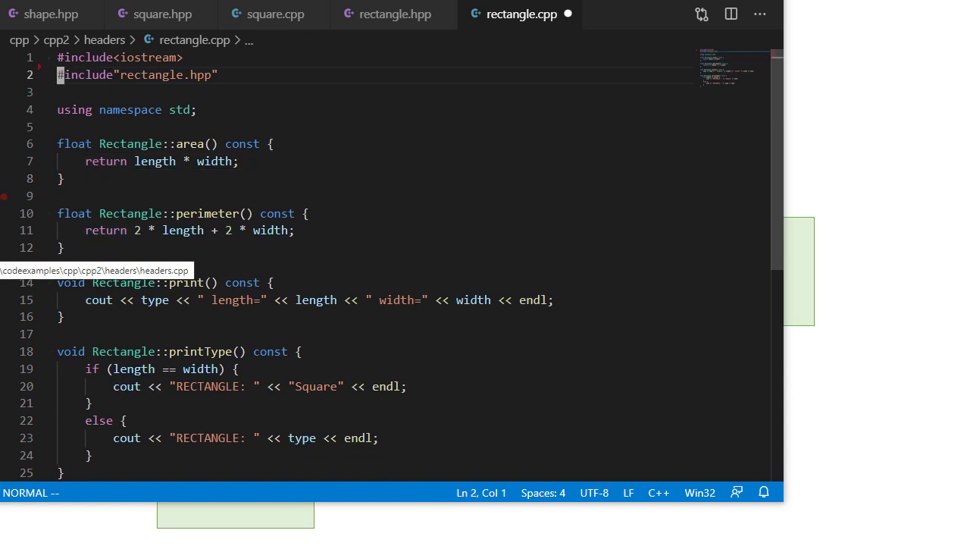
- Delete the #include "shape.hpp" line from circle.cpp with dd, then bring up headers.cpp
click(629, 13)
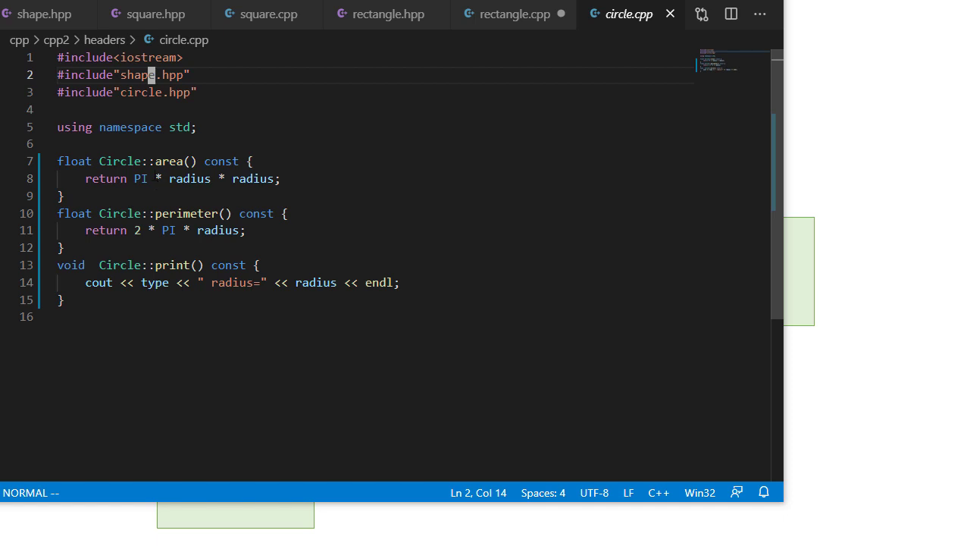
key(dd)
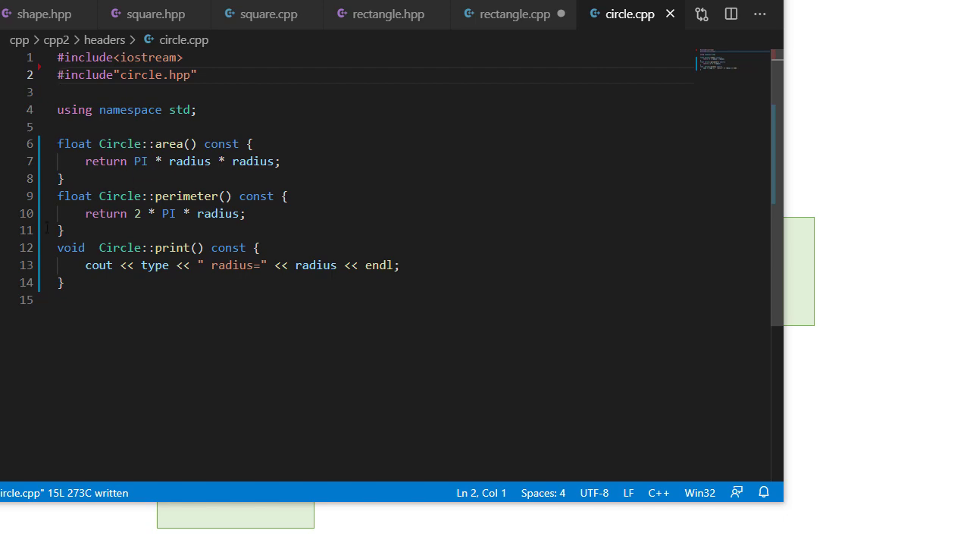
click(627, 14)
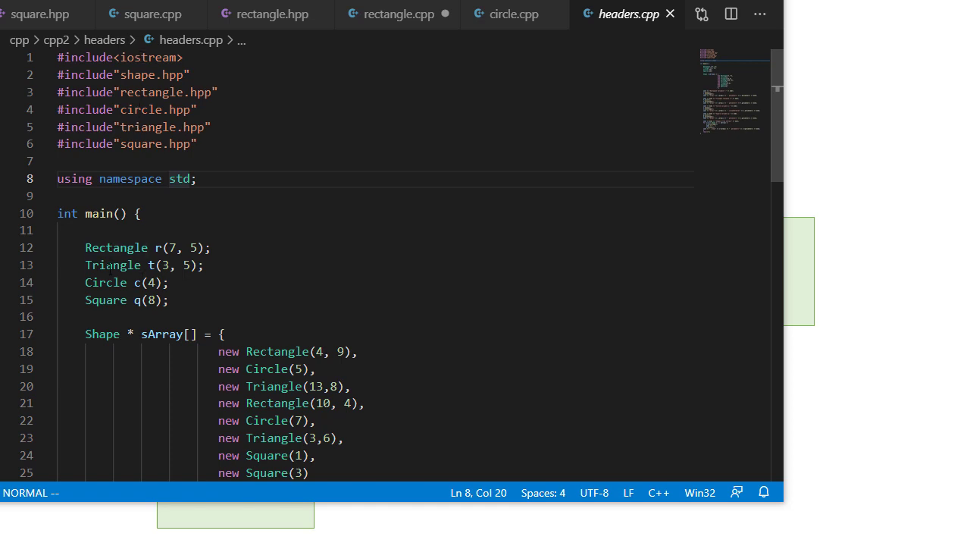
mouse_move(378, 301)
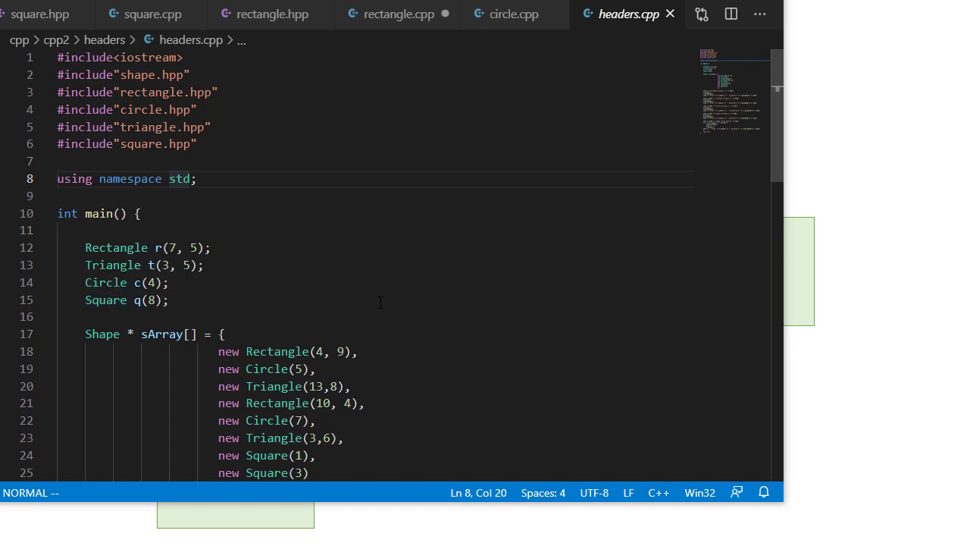
- Scroll to the Shape* array loop in headers.cpp, reindent its area-and-perimeter output line and save
scroll(down, 3)
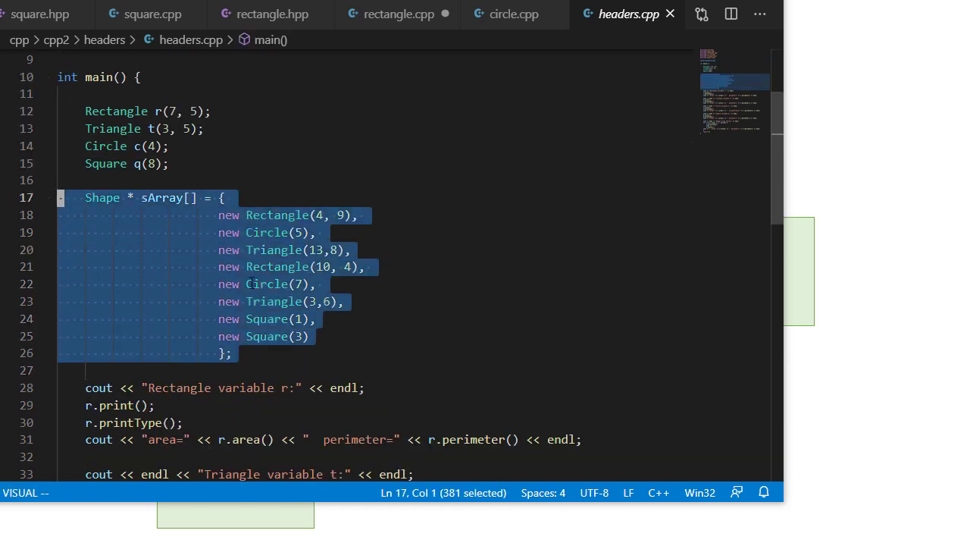
scroll(down, 3)
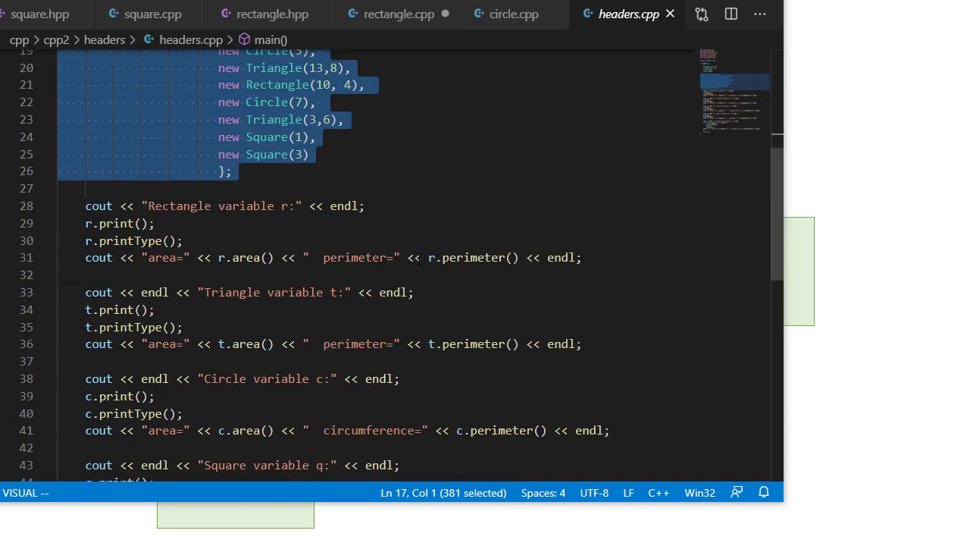
scroll(down, 3)
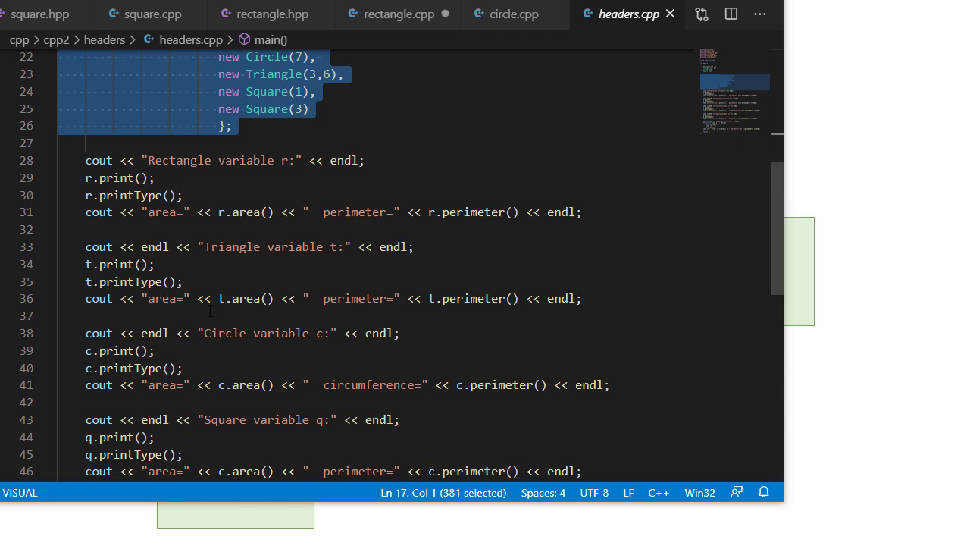
scroll(down, 3)
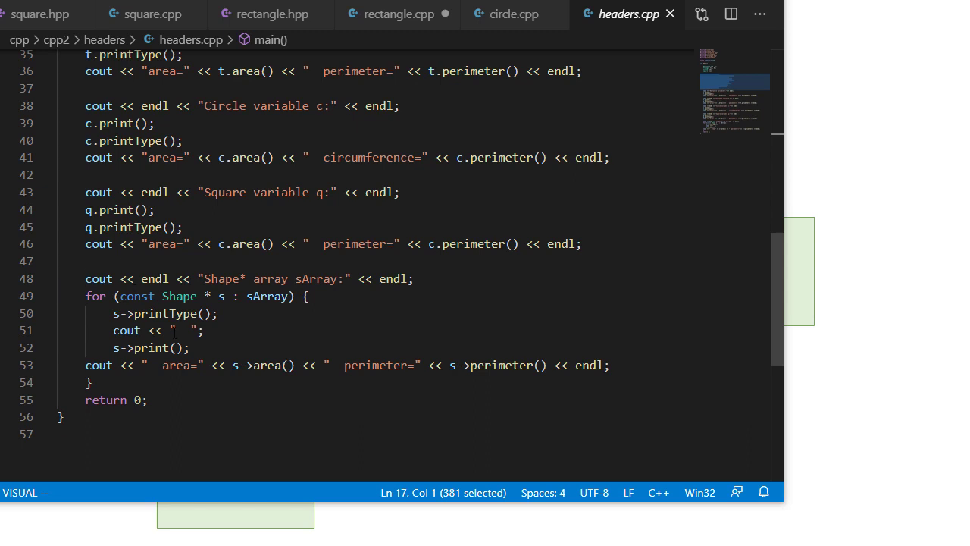
mouse_move(159, 347)
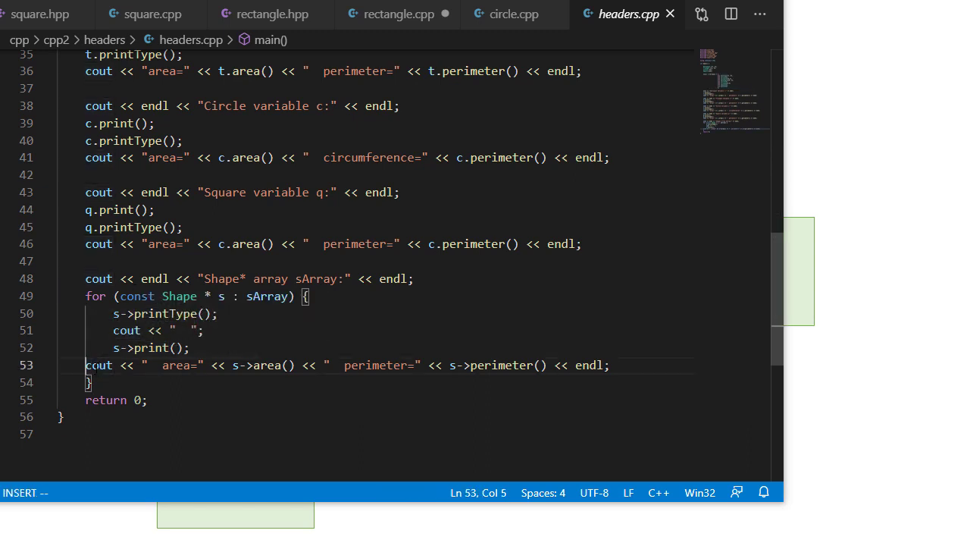
key(ctrl+s)
text(m)
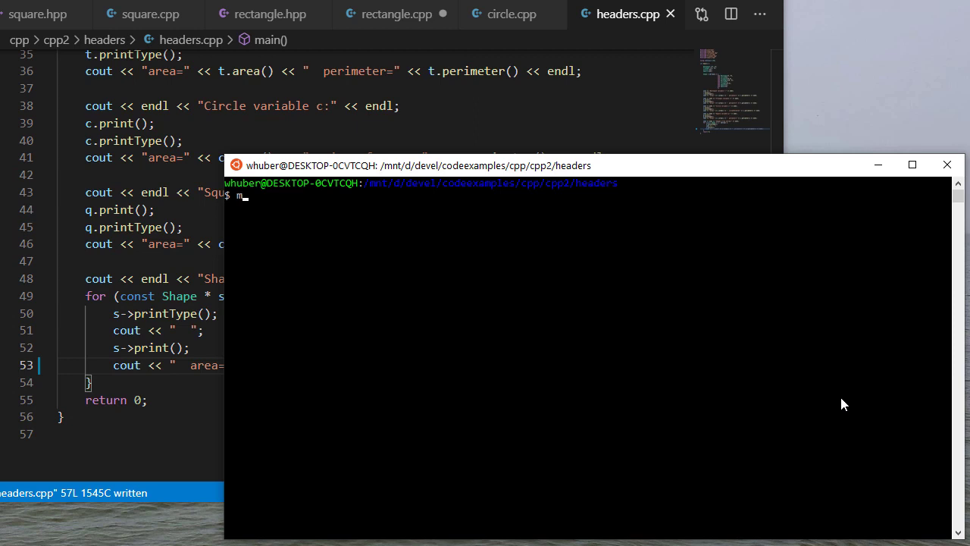
- Display the makefile's g++ build rules with cat, then build the program with make
text(cat makefile)
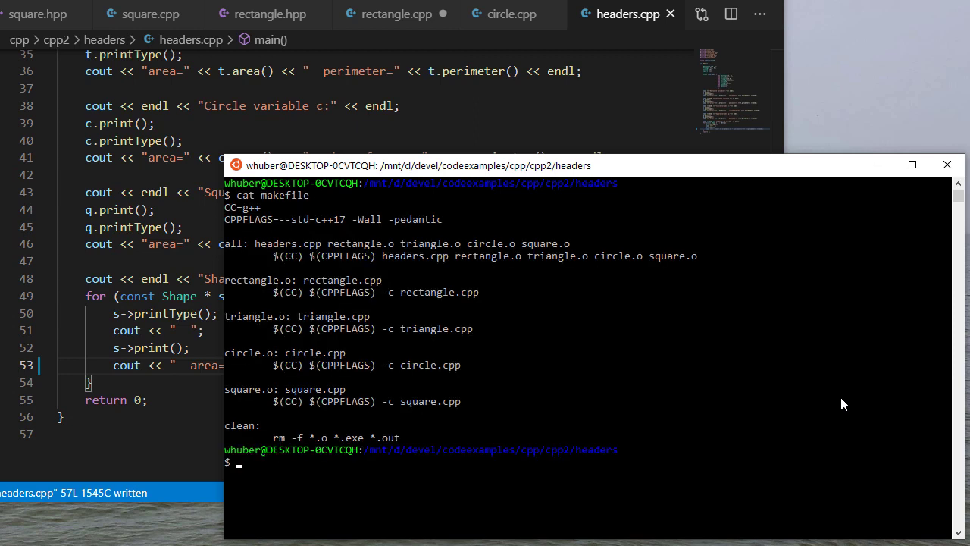
mouse_move(258, 273)
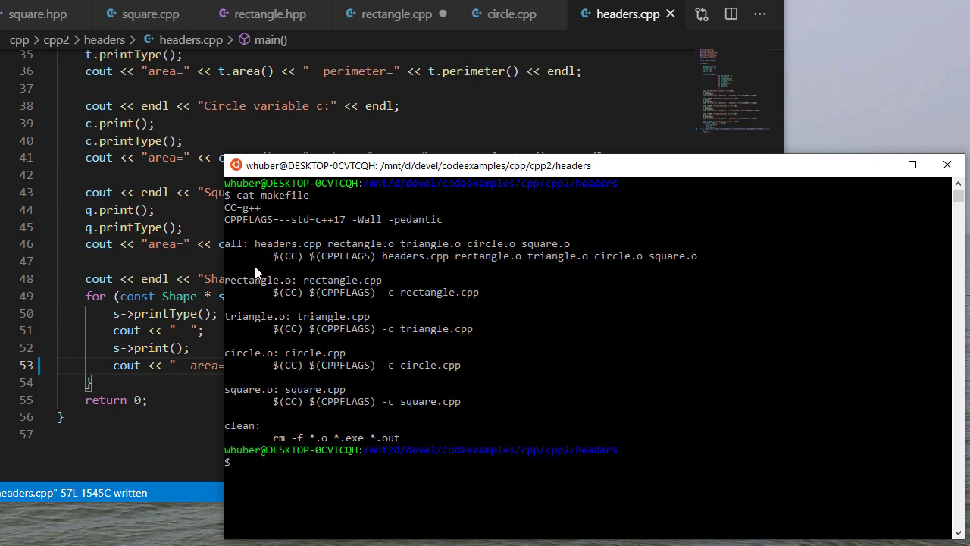
mouse_move(300, 346)
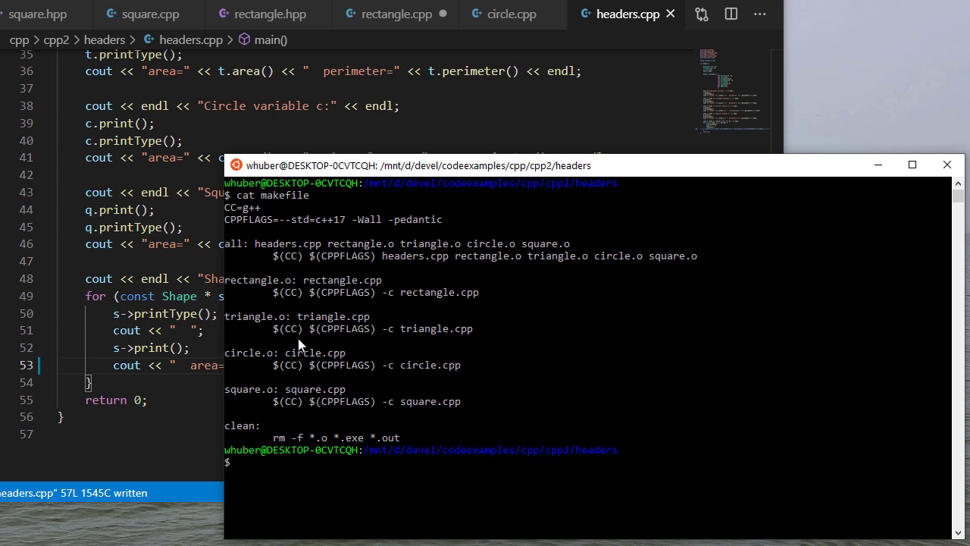
text(mak)
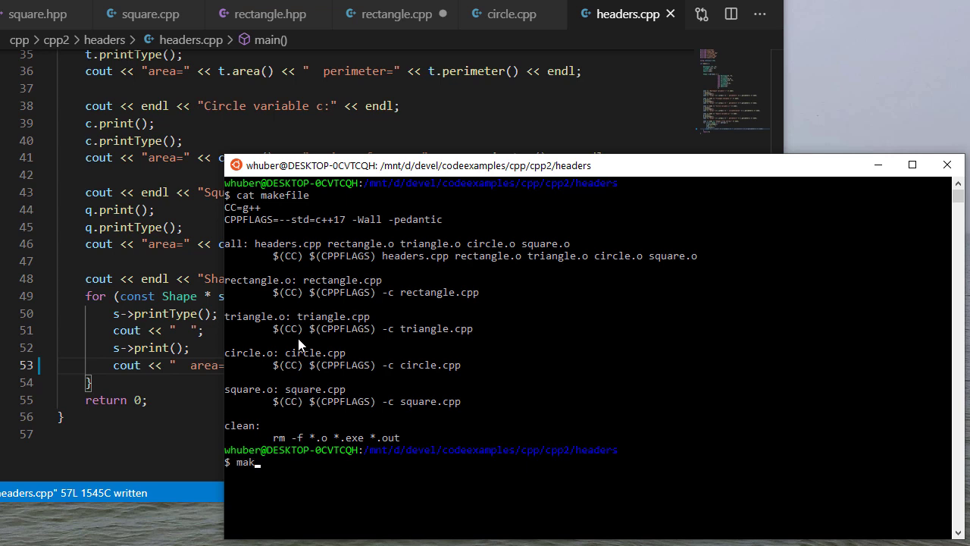
key(Return)
text(./a.out)
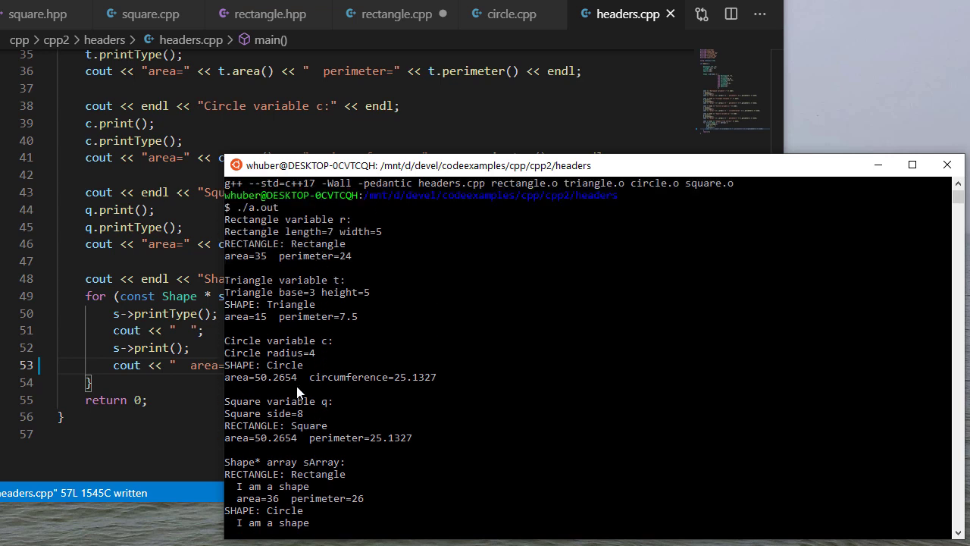
- Scroll through ./a.out's output listing each shape's details, area and perimeter
scroll(down, 3)
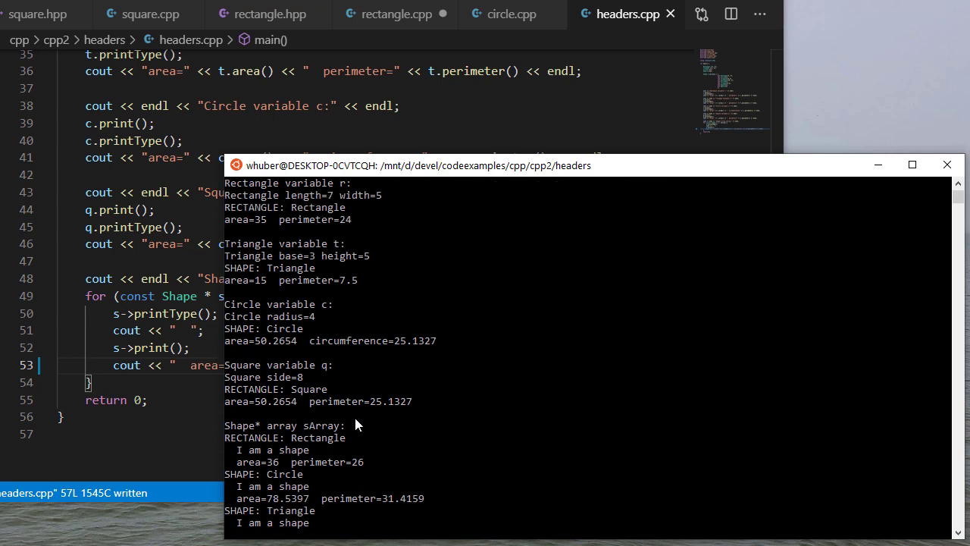
scroll(down, 3)
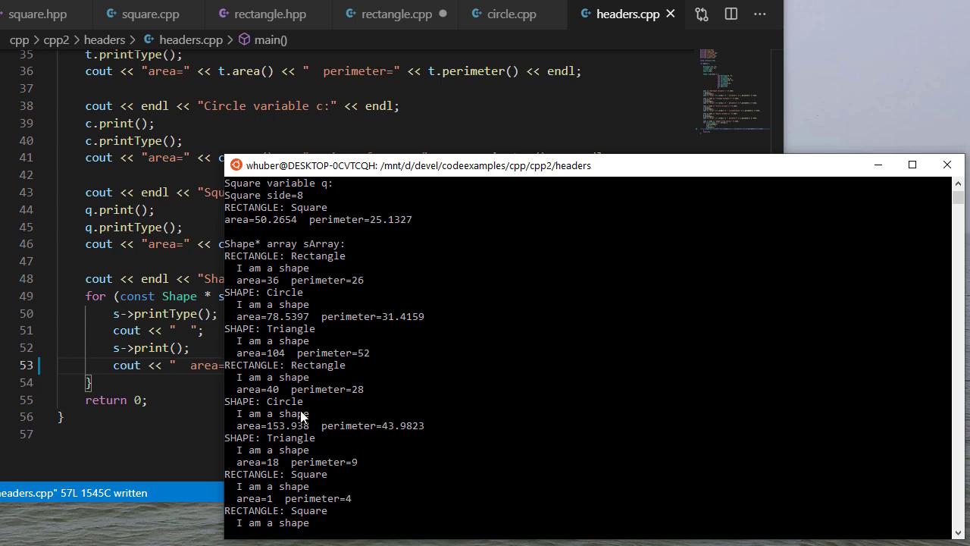
mouse_move(382, 409)
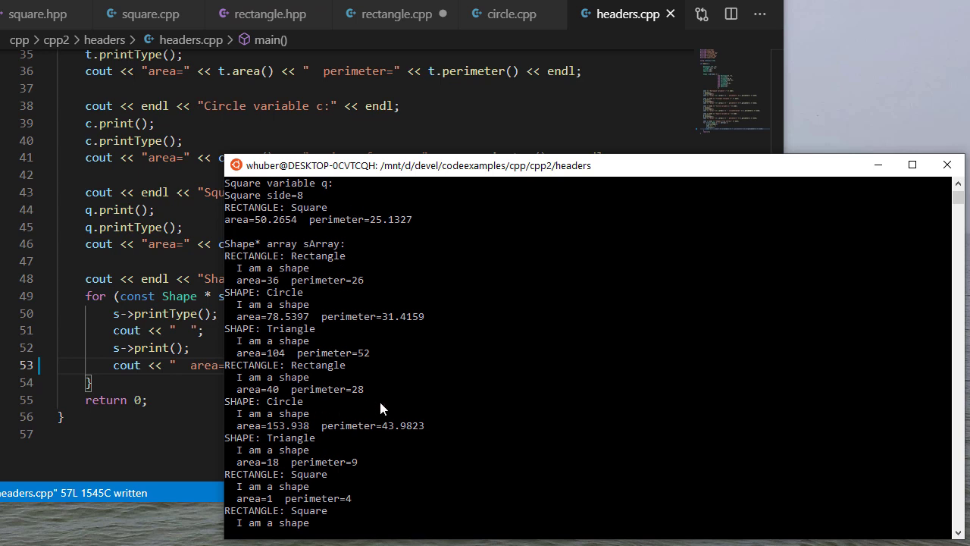
mouse_move(381, 417)
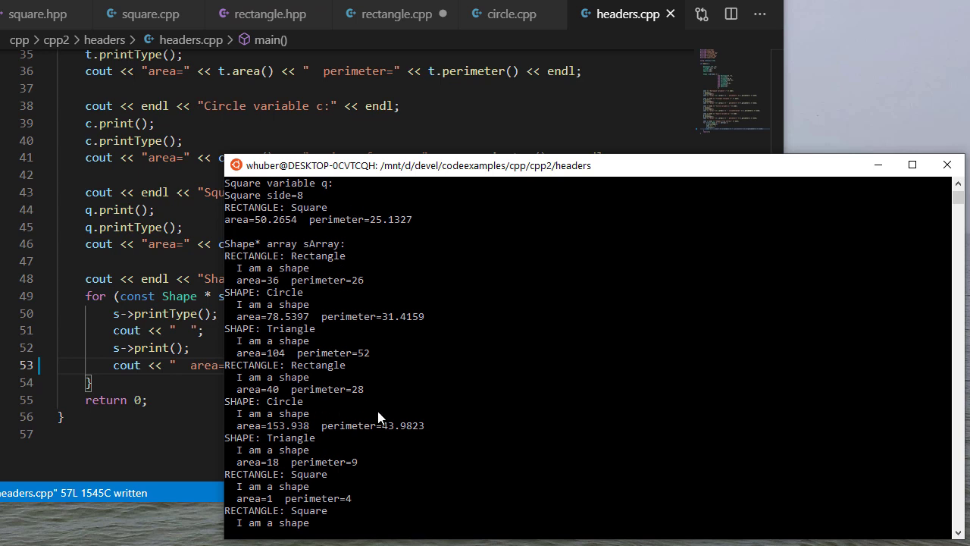
scroll(down, 3)
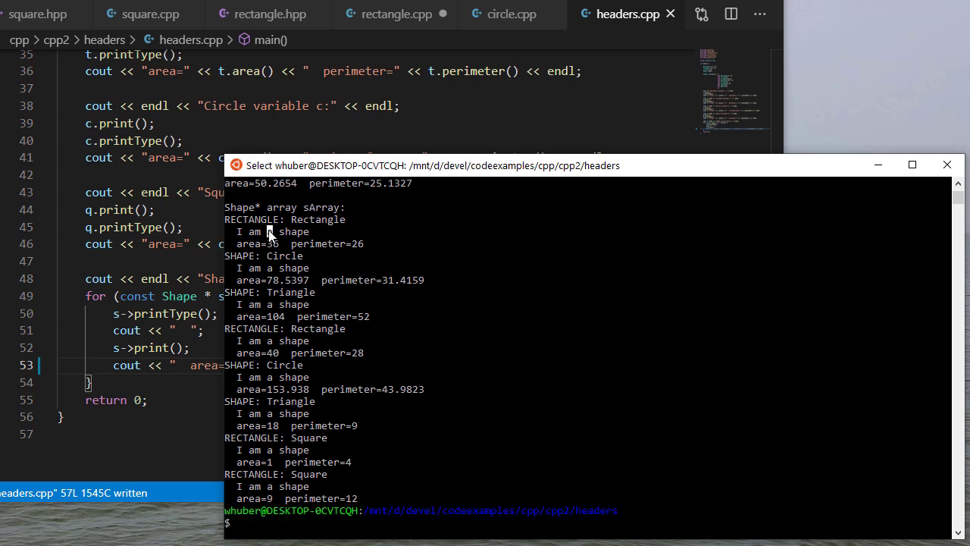
mouse_move(234, 210)
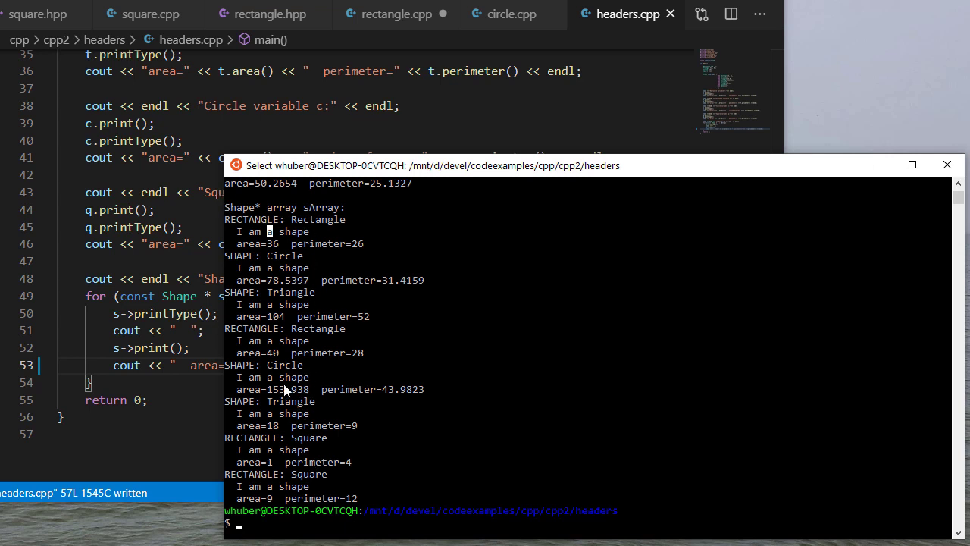
mouse_move(372, 260)
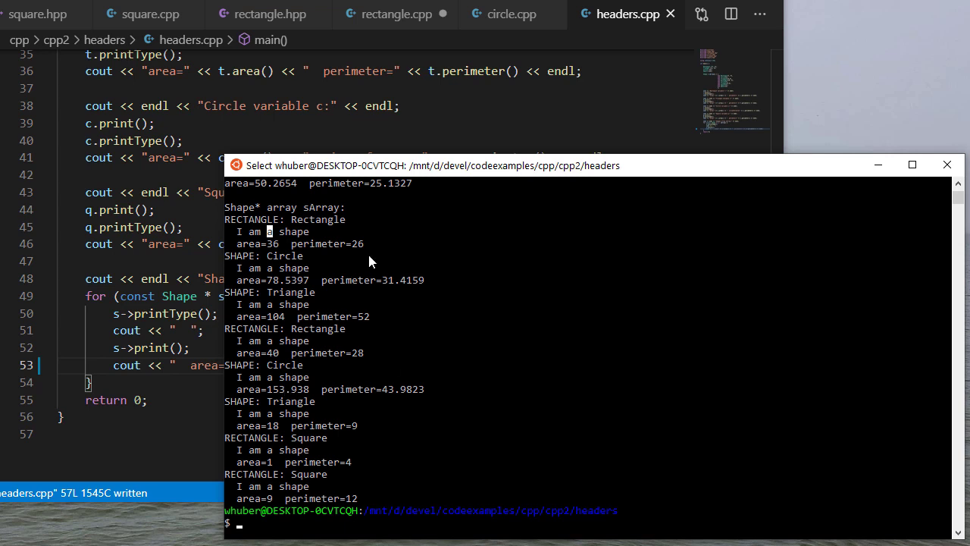